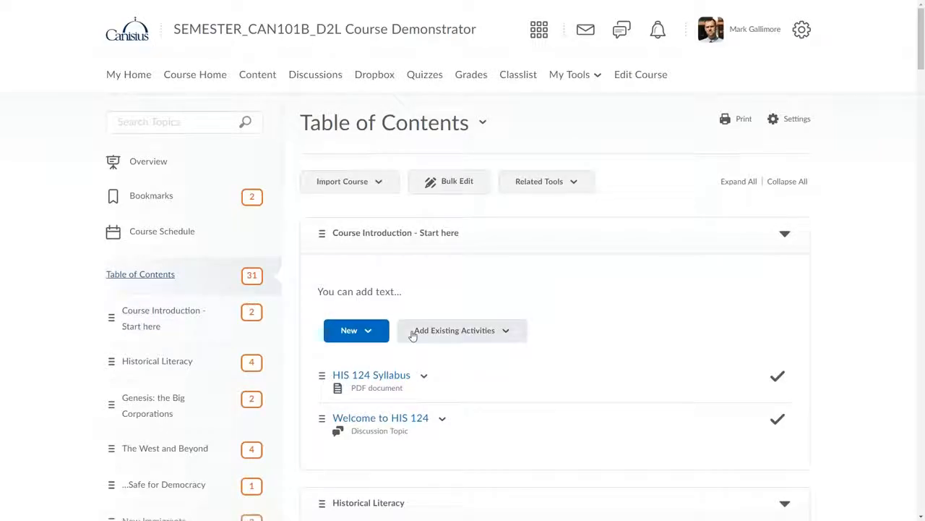
Scroll down through the Table of Contents modules to browse the course content
{"action": "scroll", "scroll_direction": "down", "scroll_amount": 3}
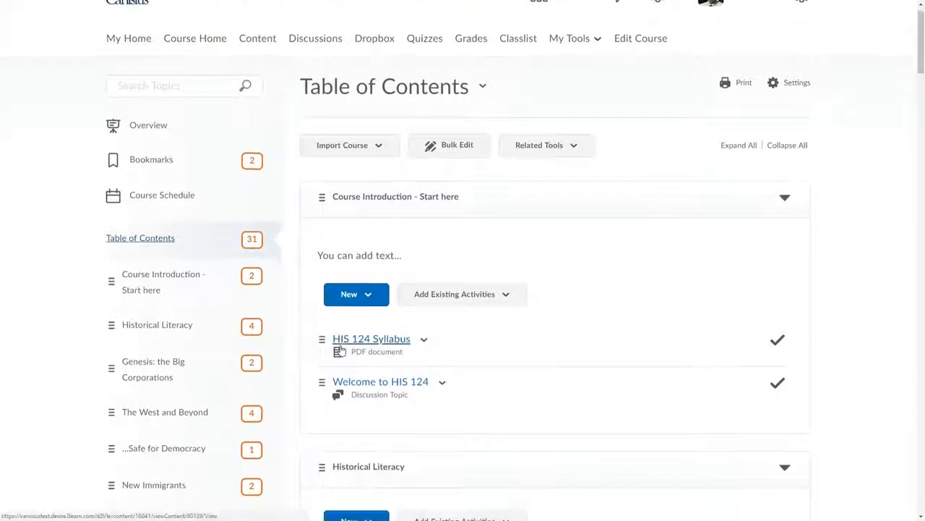
{"action": "scroll", "scroll_direction": "down", "scroll_amount": 3}
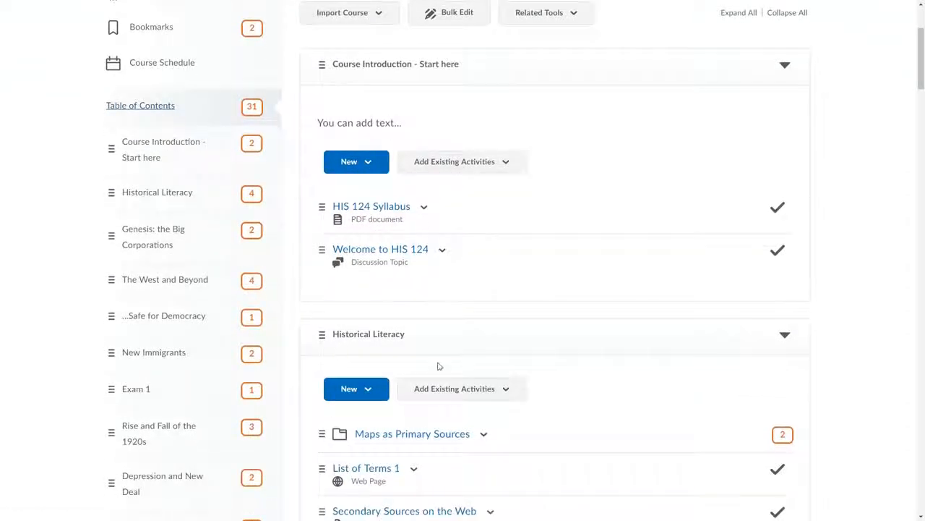
{"action": "scroll", "scroll_direction": "down", "scroll_amount": 3}
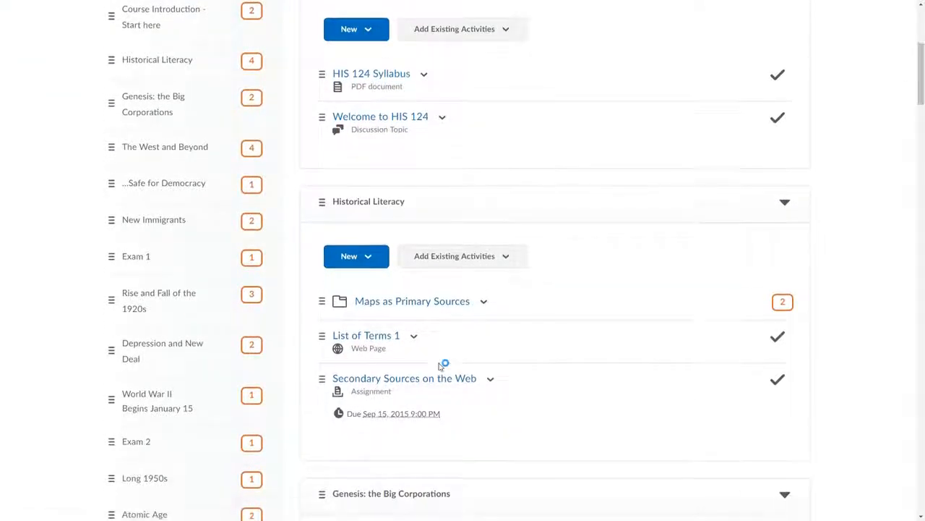
{"action": "scroll", "scroll_direction": "down", "scroll_amount": 3}
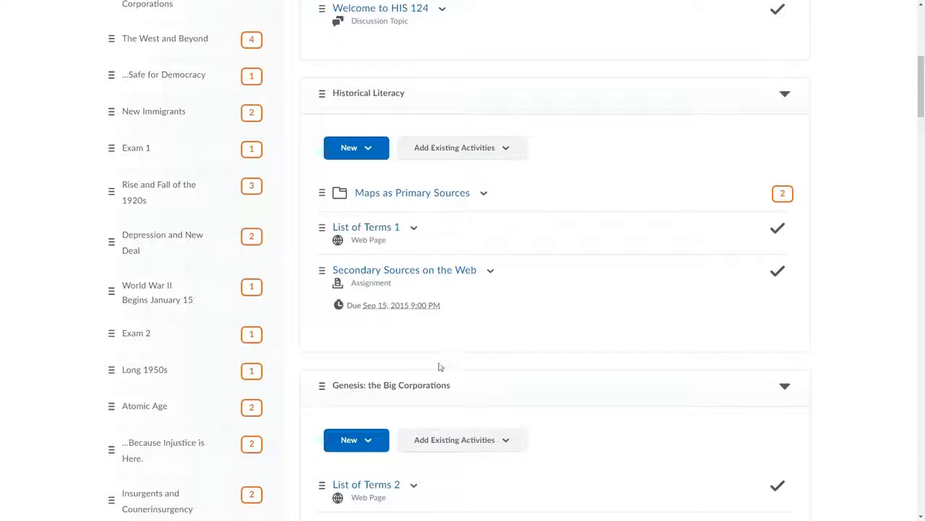
{"action": "scroll", "scroll_direction": "down", "scroll_amount": 3}
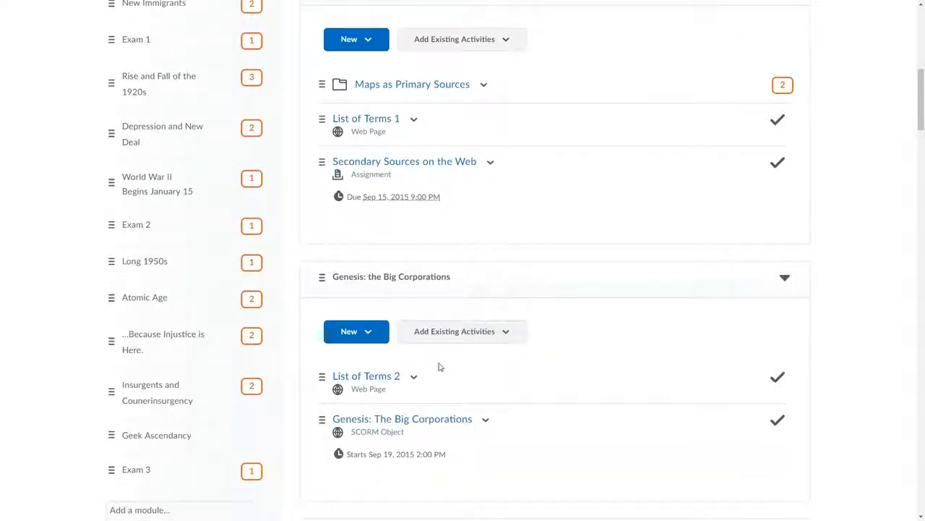
{"action": "scroll", "scroll_direction": "down", "scroll_amount": 3}
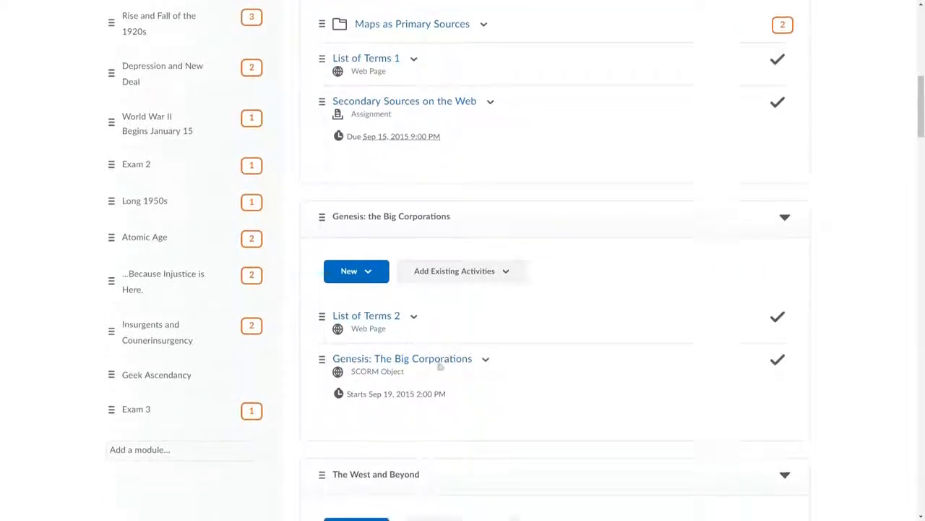
{"action": "scroll", "scroll_direction": "down", "scroll_amount": 3}
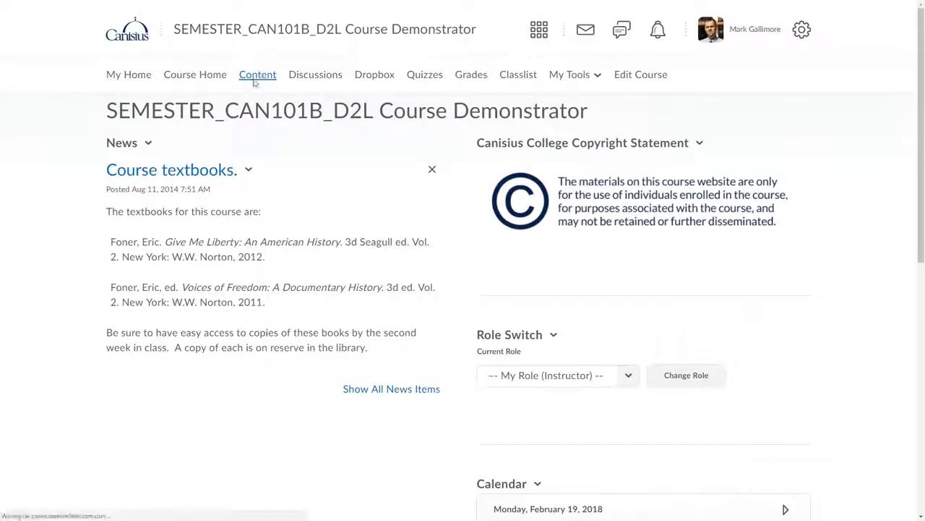
Go to Content in the navbar to show the course Table of Contents
{"action": "left_click", "coordinate": [257, 75]}
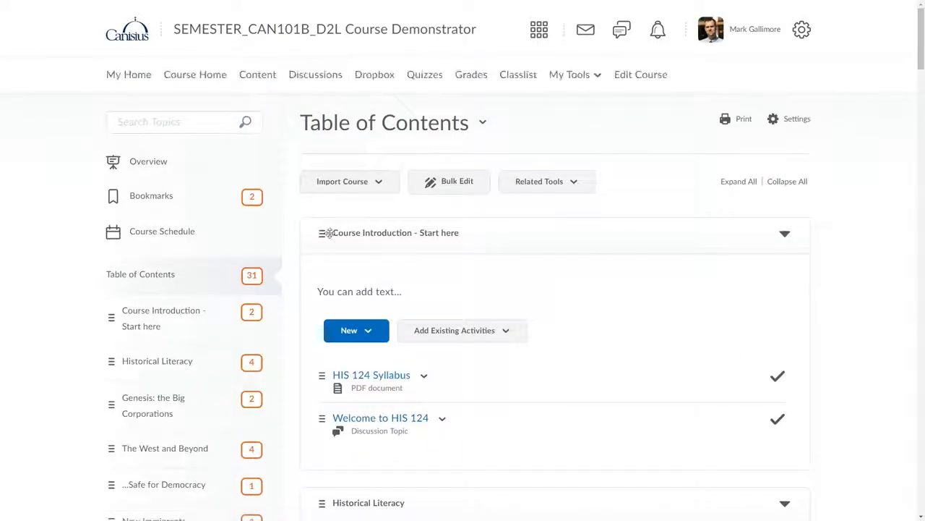
{"action": "mouse_move", "coordinate": [350, 241]}
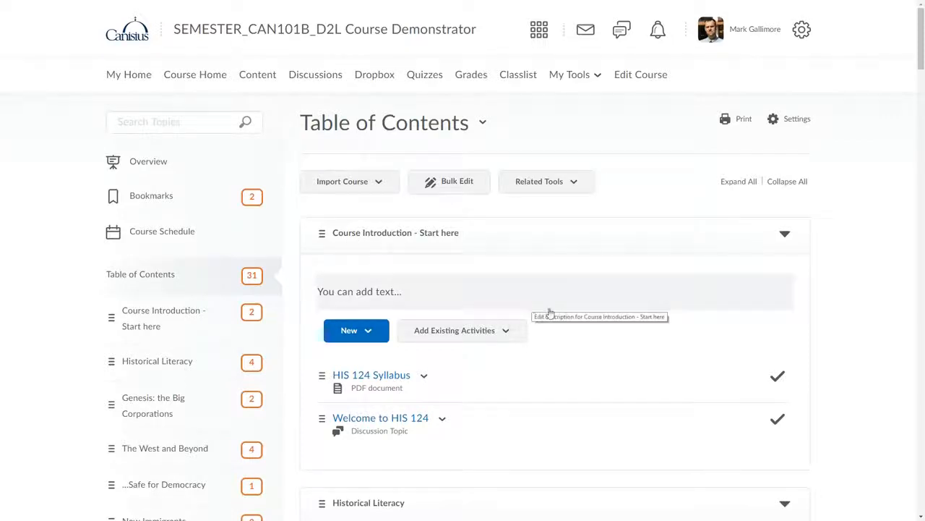
{"action": "mouse_move", "coordinate": [468, 196]}
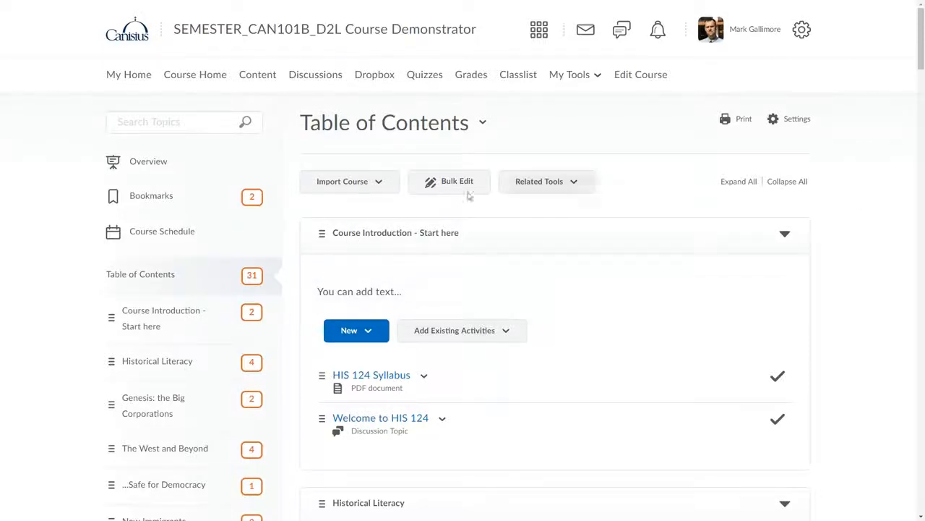
{"action": "mouse_move", "coordinate": [540, 300]}
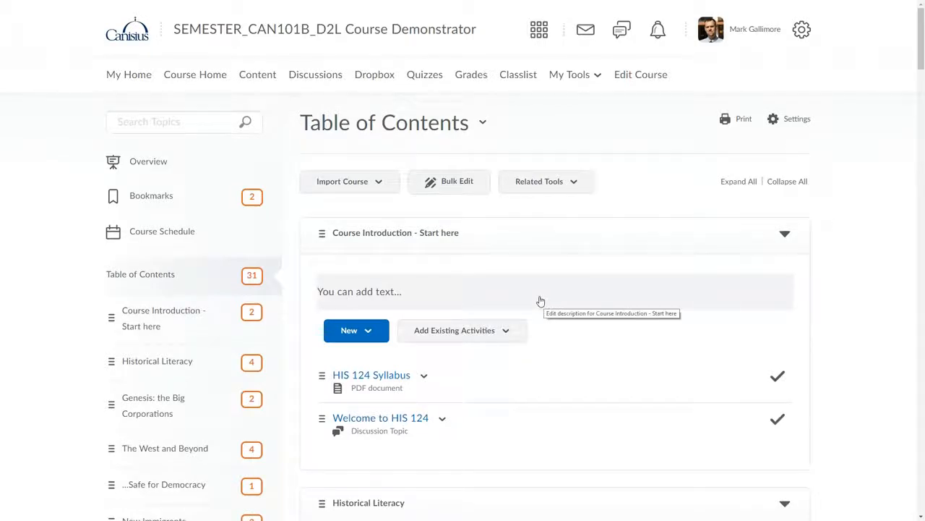
{"action": "mouse_move", "coordinate": [309, 286]}
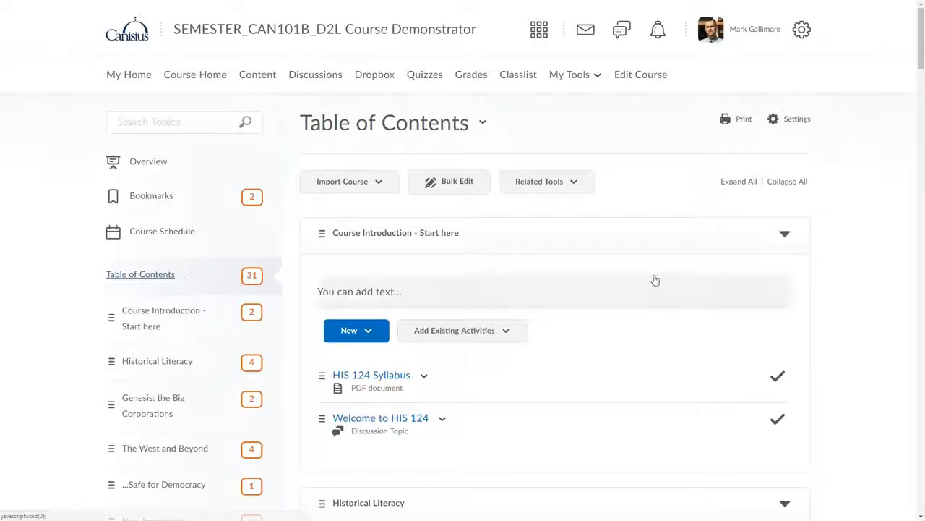
{"action": "mouse_move", "coordinate": [604, 269]}
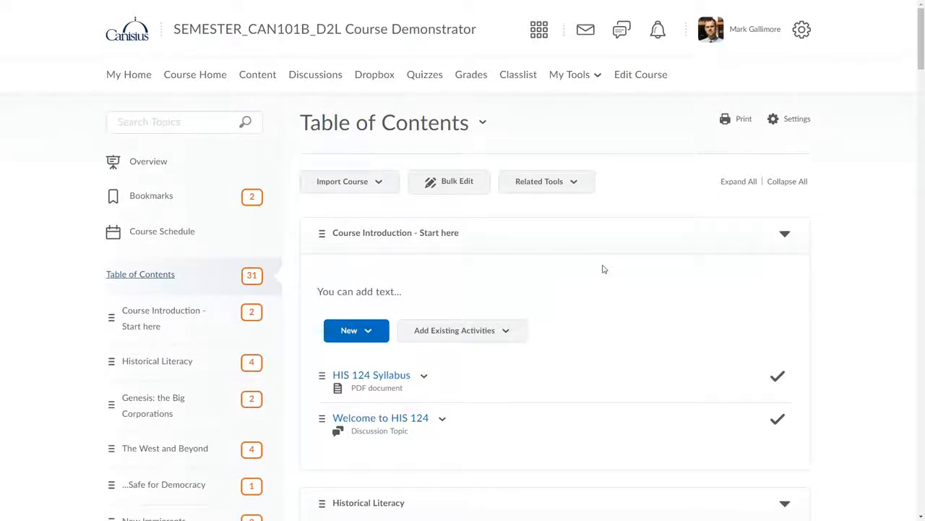
{"action": "scroll", "scroll_direction": "down", "scroll_amount": 3}
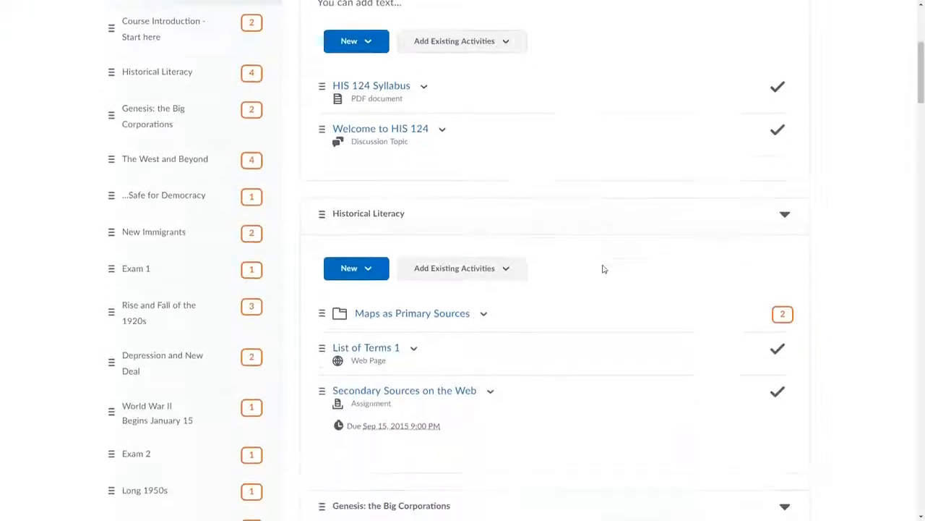
{"action": "scroll", "scroll_direction": "down", "scroll_amount": 3}
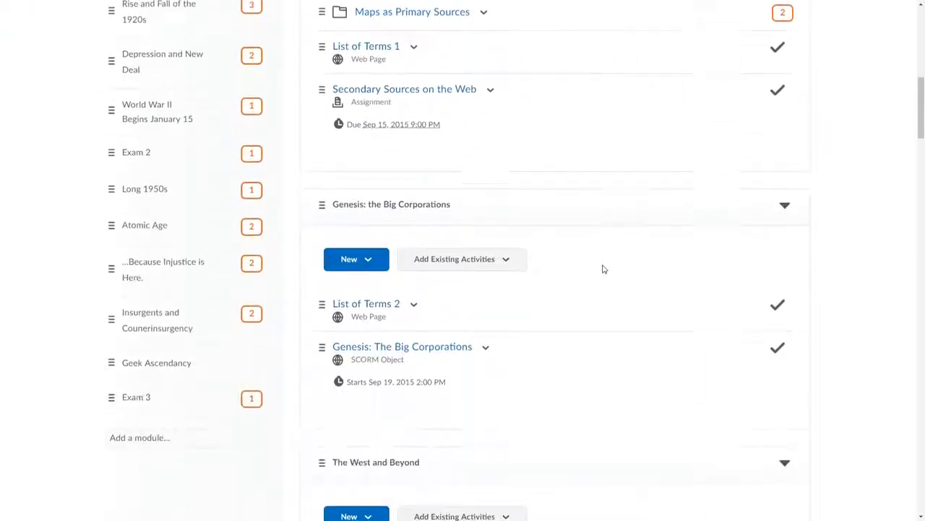
{"action": "scroll", "scroll_direction": "down", "scroll_amount": 3}
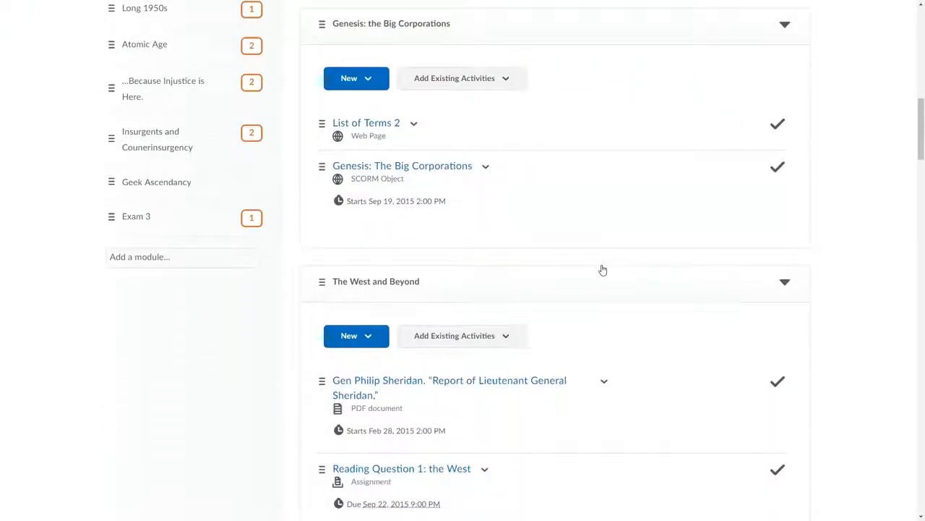
{"action": "scroll", "scroll_direction": "down", "scroll_amount": 3}
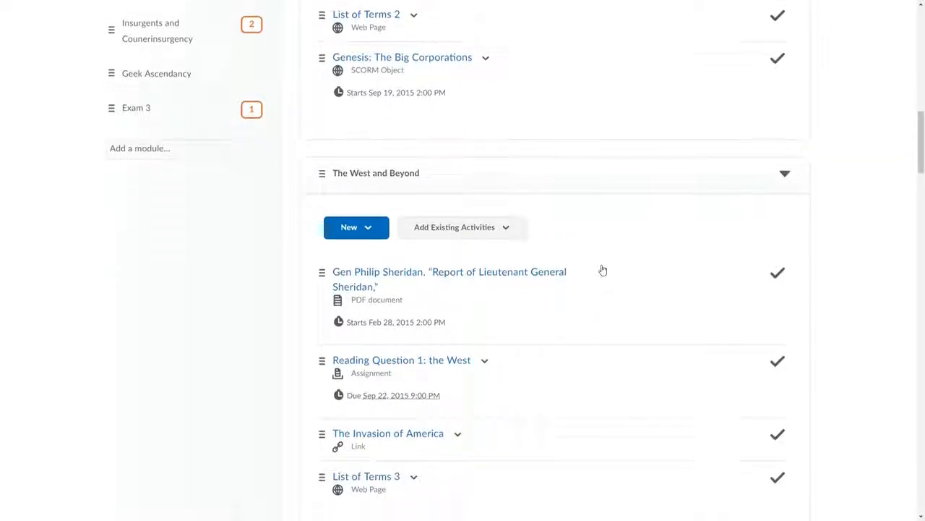
{"action": "scroll", "scroll_direction": "down", "scroll_amount": 3}
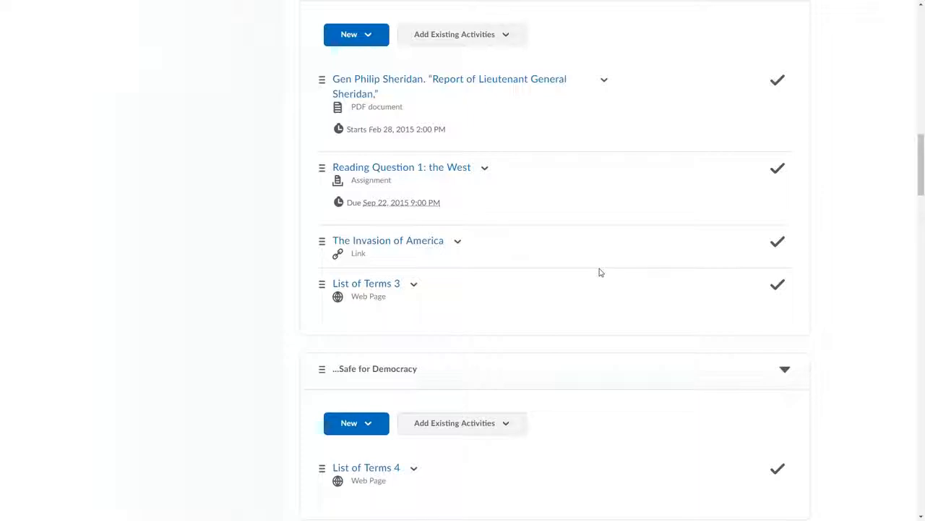
{"action": "scroll", "scroll_direction": "down", "scroll_amount": 3}
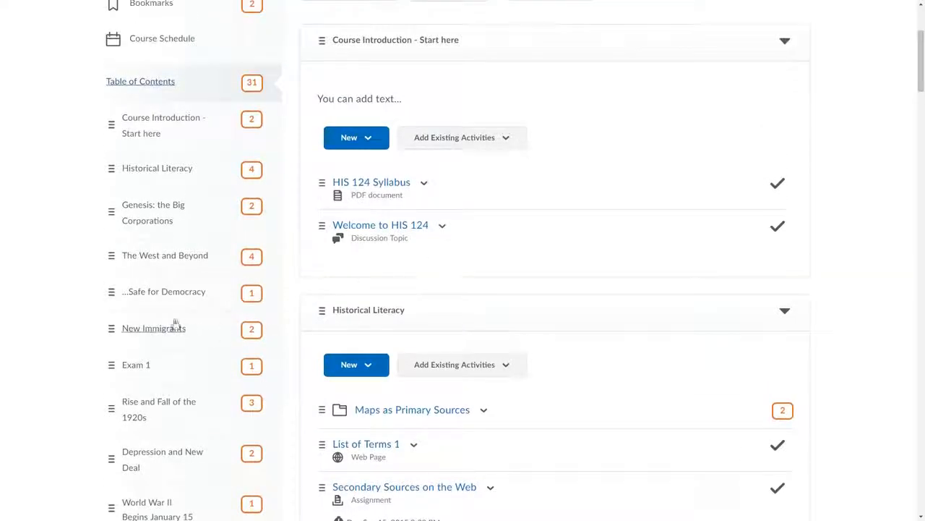
Show the Course Introduction - Start here module with the HIS 124 Syllabus PDF listed
{"action": "left_click", "coordinate": [154, 327]}
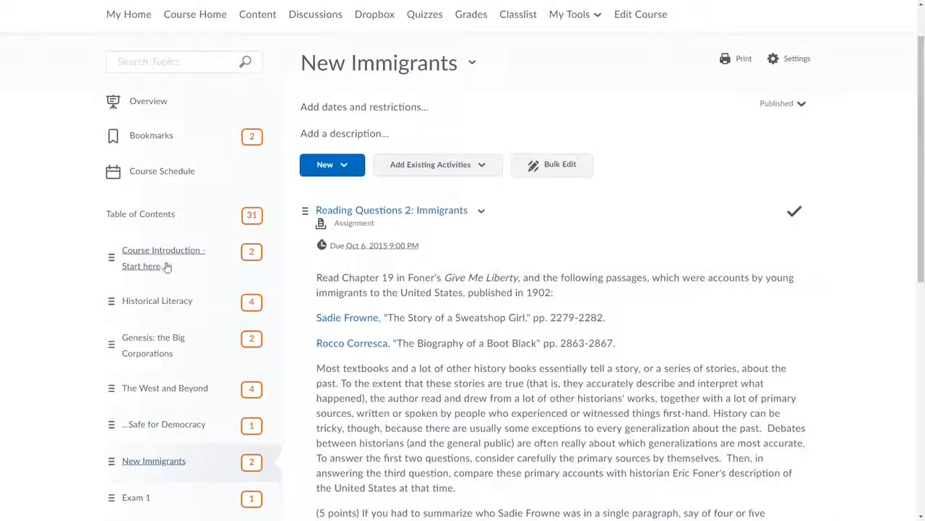
{"action": "left_click", "coordinate": [164, 258]}
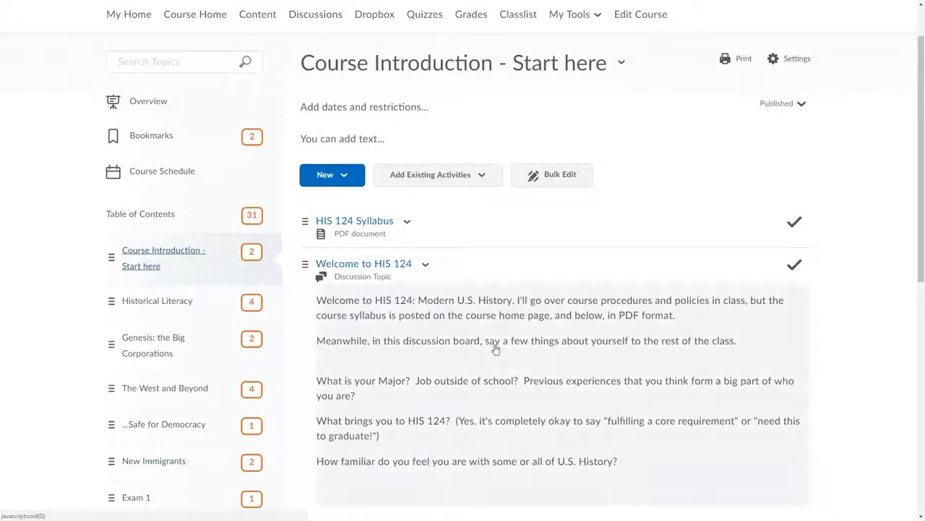
{"action": "mouse_move", "coordinate": [503, 354]}
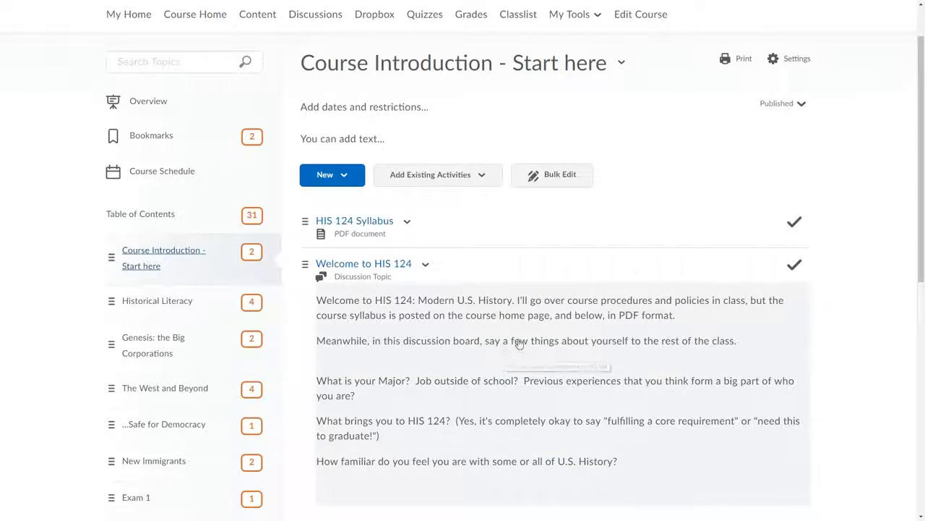
{"action": "mouse_move", "coordinate": [621, 331]}
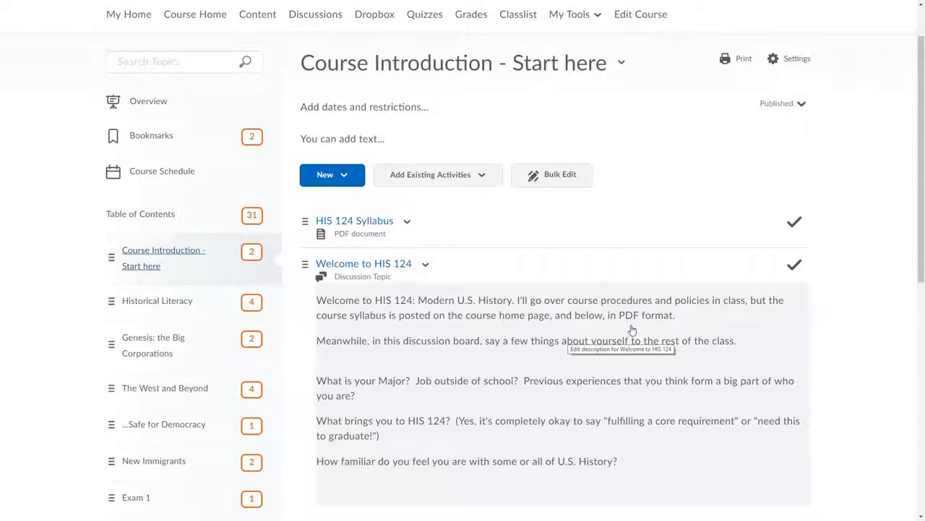
{"action": "scroll", "scroll_direction": "down", "scroll_amount": 3}
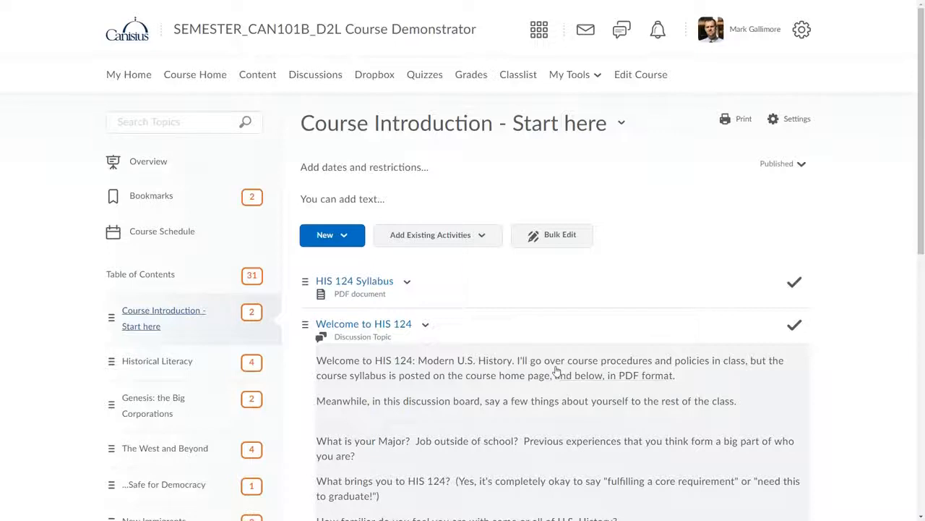
{"action": "scroll", "scroll_direction": "down", "scroll_amount": 3}
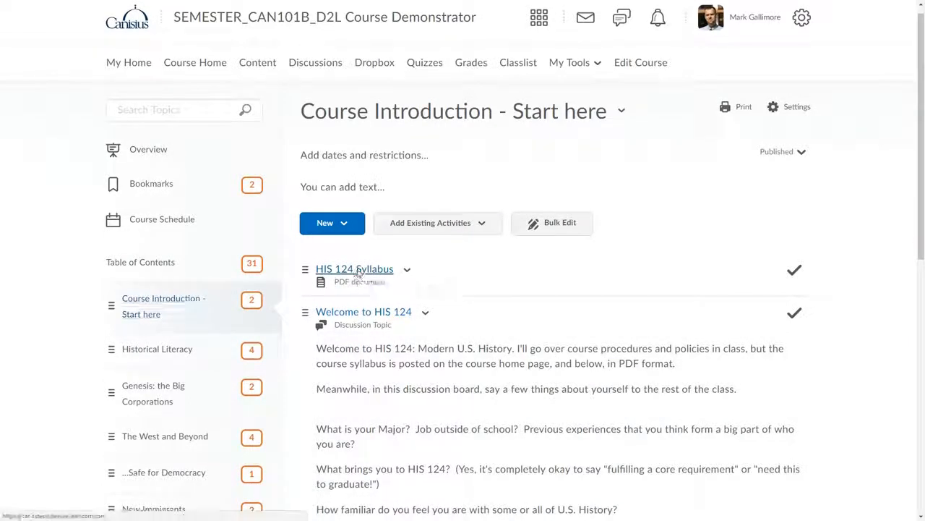
View the HIS 124 Syllabus PDF and scroll through its opening course goals
{"action": "left_click", "coordinate": [354, 267]}
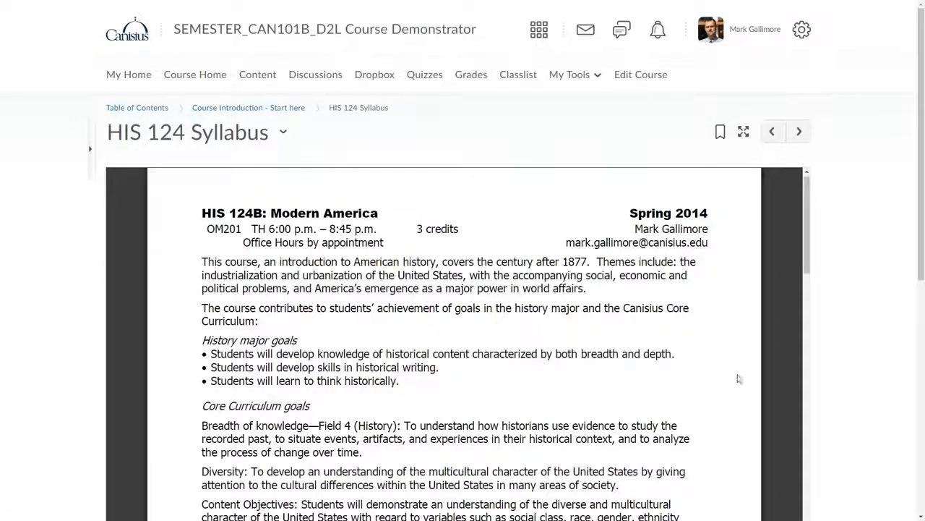
{"action": "mouse_move", "coordinate": [708, 372]}
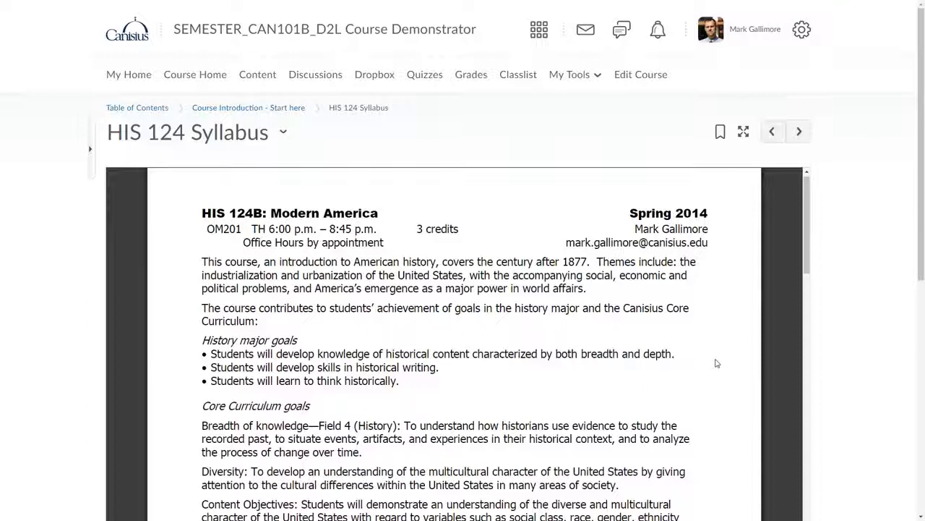
{"action": "mouse_move", "coordinate": [759, 366]}
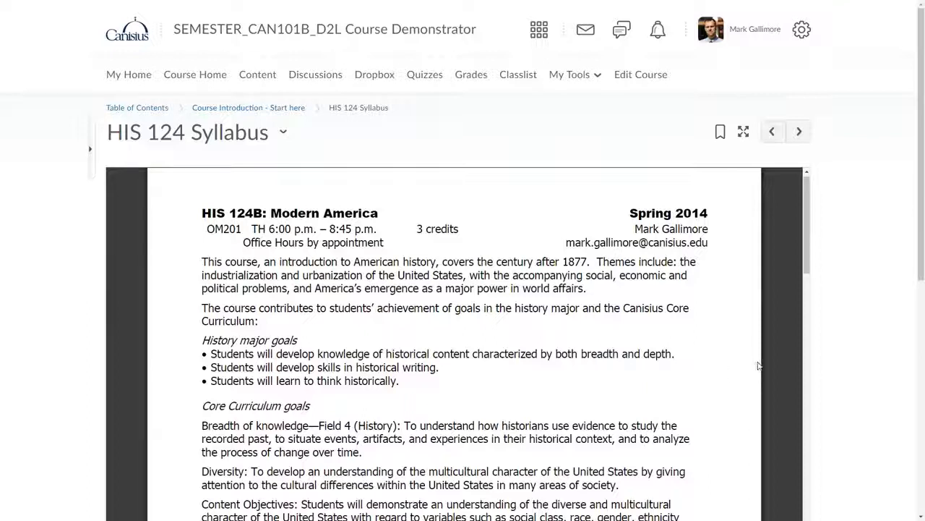
{"action": "mouse_move", "coordinate": [596, 339]}
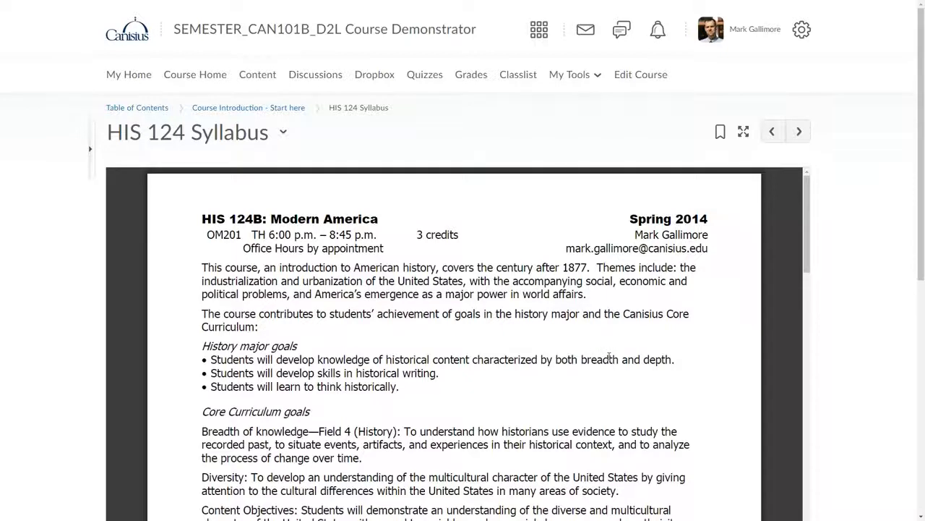
{"action": "mouse_move", "coordinate": [609, 356]}
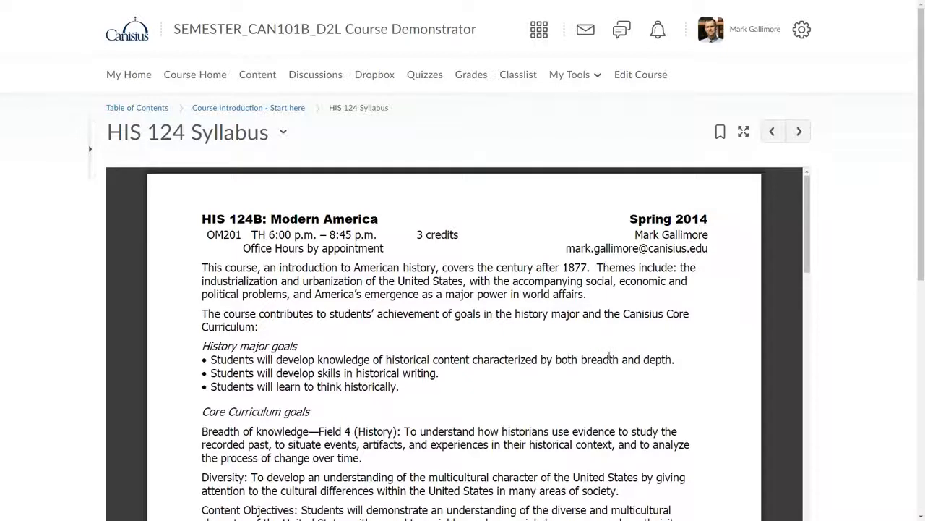
{"action": "mouse_move", "coordinate": [705, 368]}
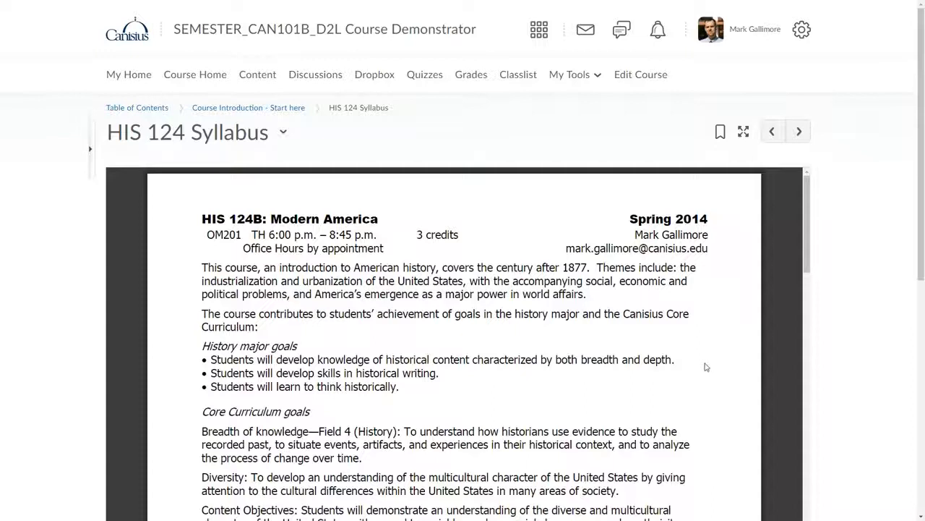
{"action": "mouse_move", "coordinate": [695, 362]}
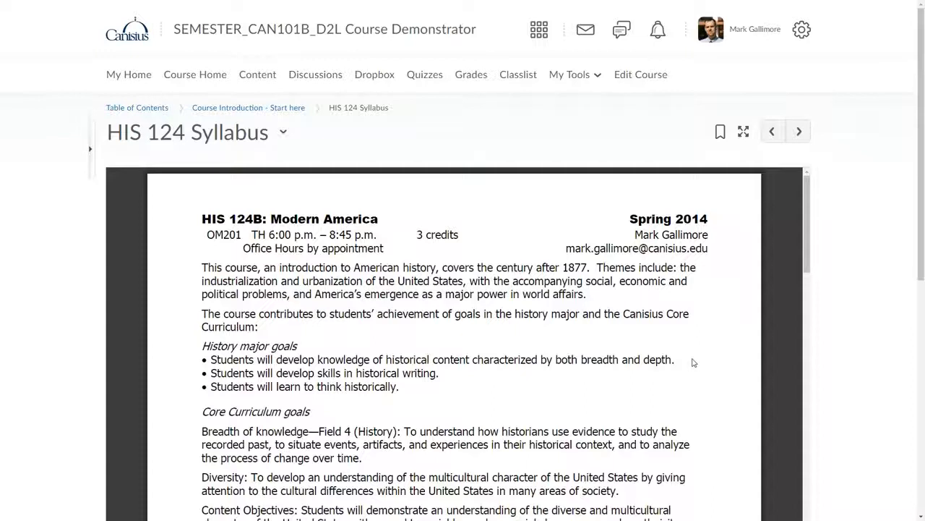
{"action": "scroll", "scroll_direction": "down", "scroll_amount": 3}
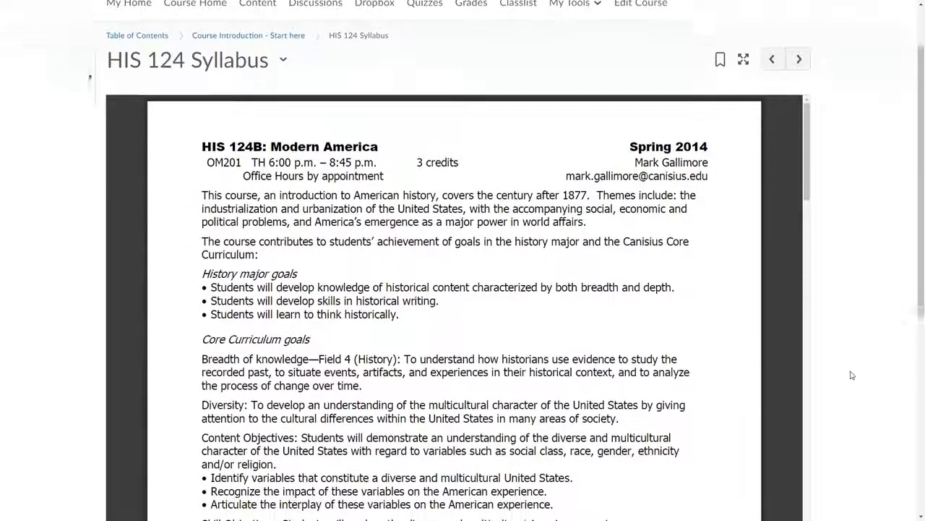
{"action": "scroll", "scroll_direction": "down", "scroll_amount": 3}
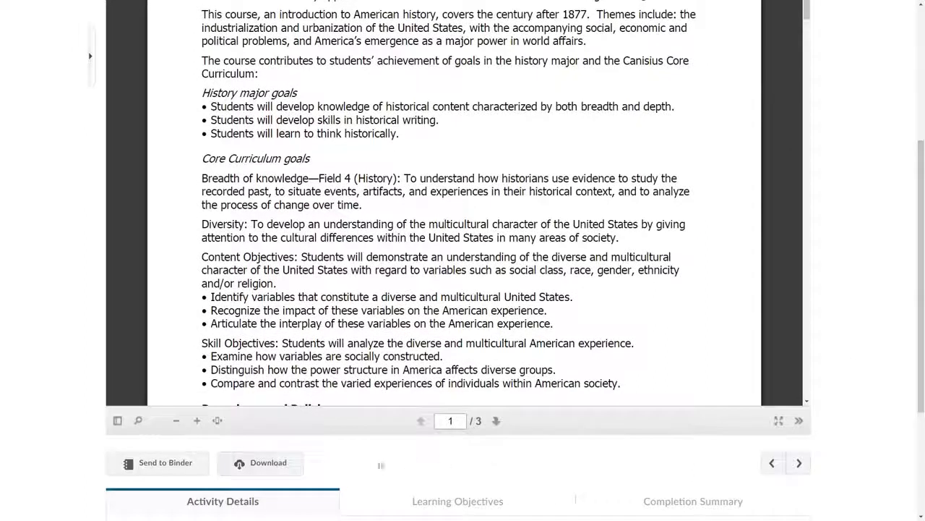
{"action": "mouse_move", "coordinate": [386, 469]}
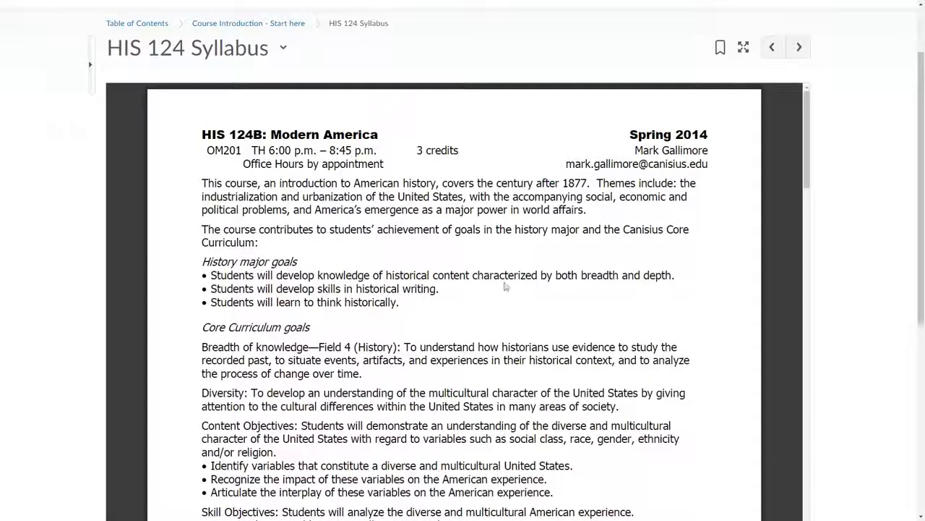
{"action": "mouse_move", "coordinate": [475, 273]}
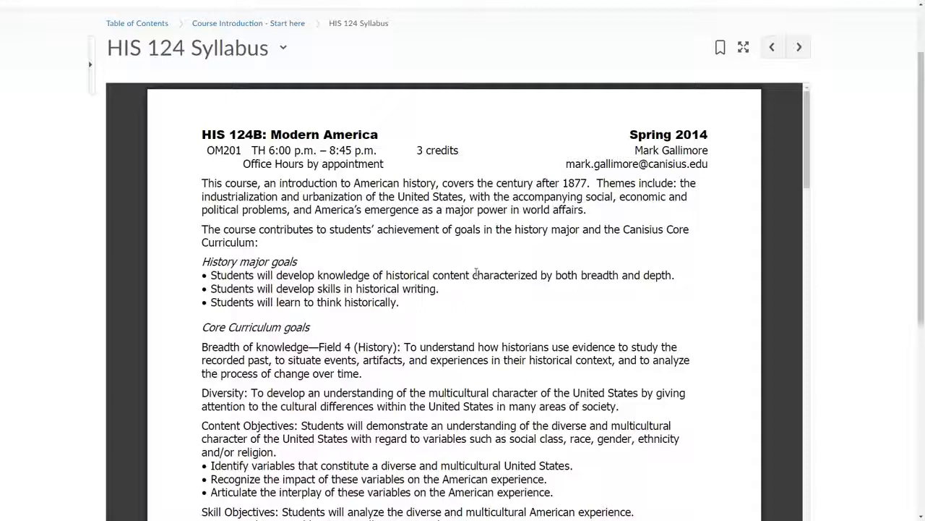
{"action": "mouse_move", "coordinate": [584, 307]}
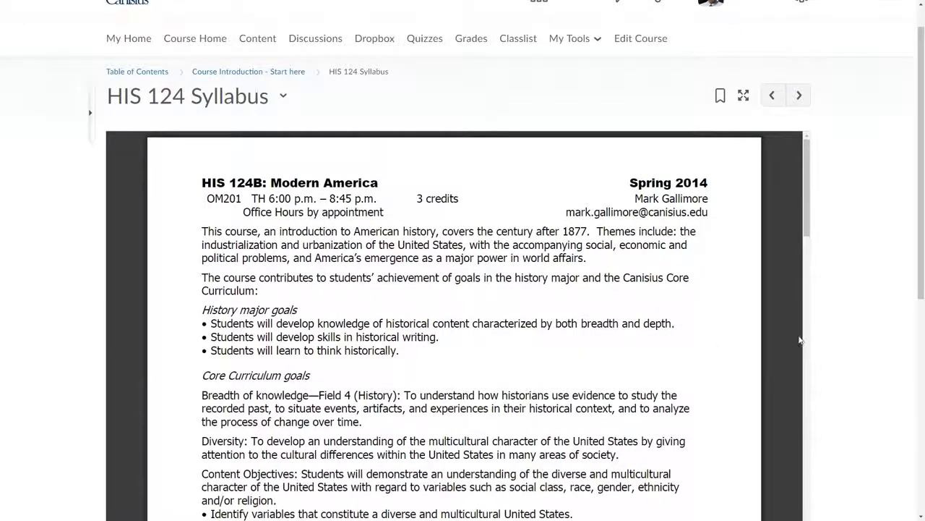
{"action": "scroll", "scroll_direction": "down", "scroll_amount": 3}
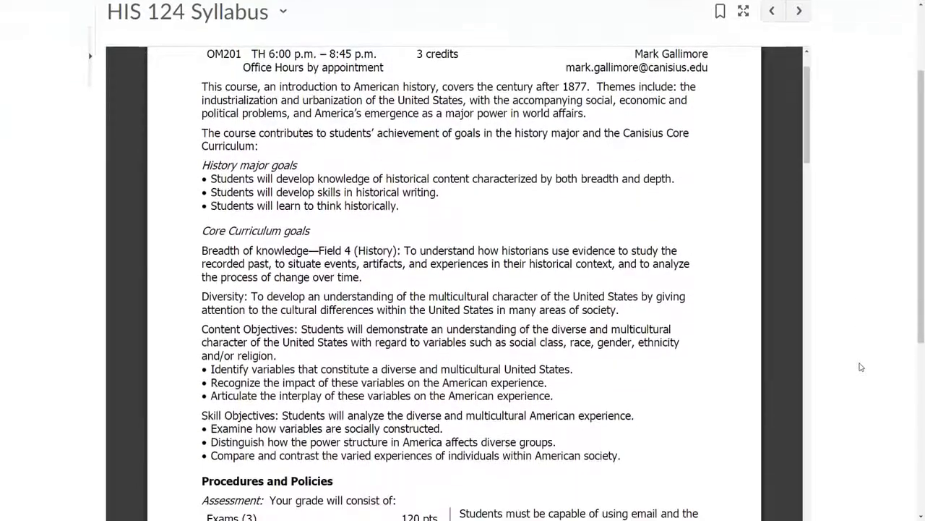
{"action": "scroll", "scroll_direction": "down", "scroll_amount": 3}
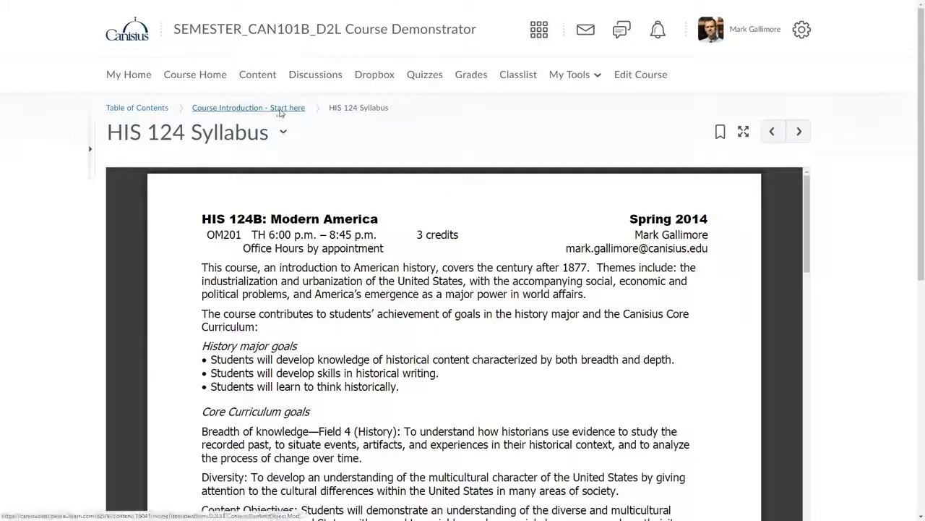
View the Welcome to HIS 124 discussion topic, then return to the Course Introduction module page
{"action": "left_click", "coordinate": [248, 107]}
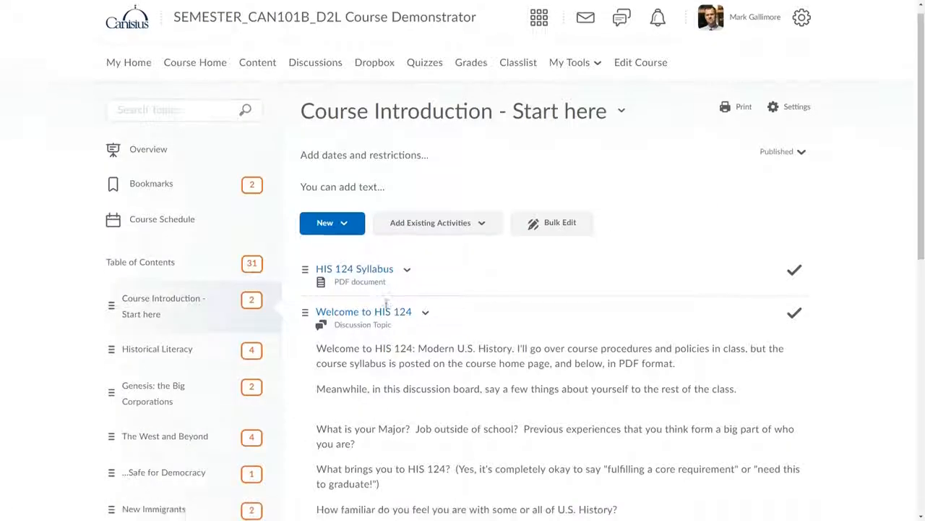
{"action": "scroll", "scroll_direction": "down", "scroll_amount": 3}
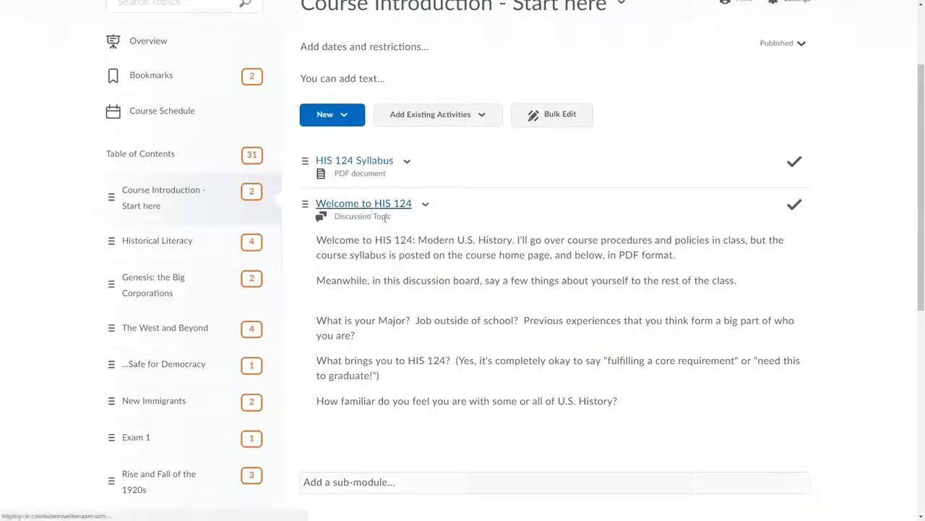
{"action": "left_click", "coordinate": [364, 203]}
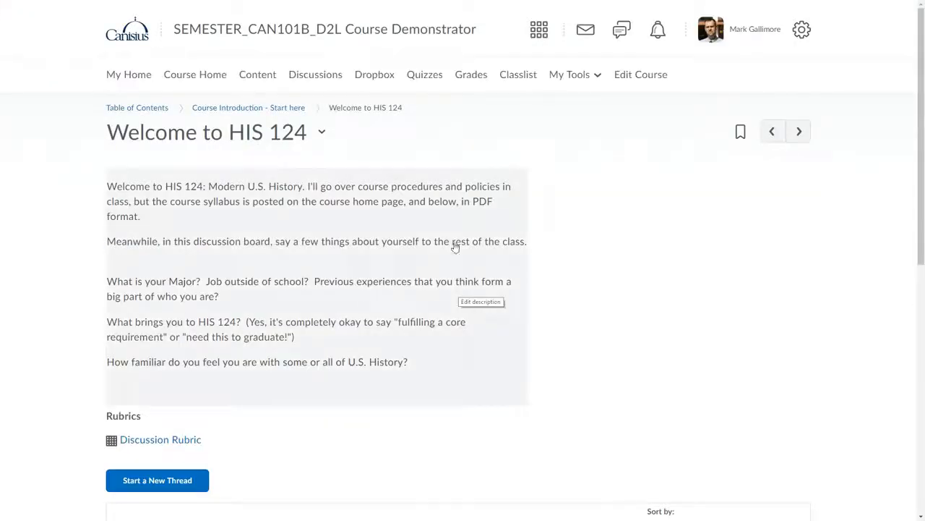
{"action": "mouse_move", "coordinate": [425, 75]}
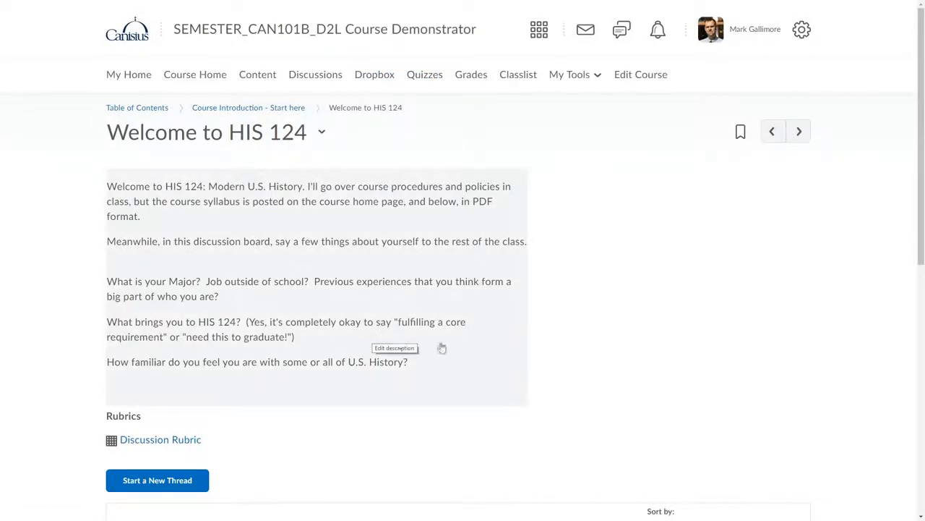
{"action": "mouse_move", "coordinate": [586, 349]}
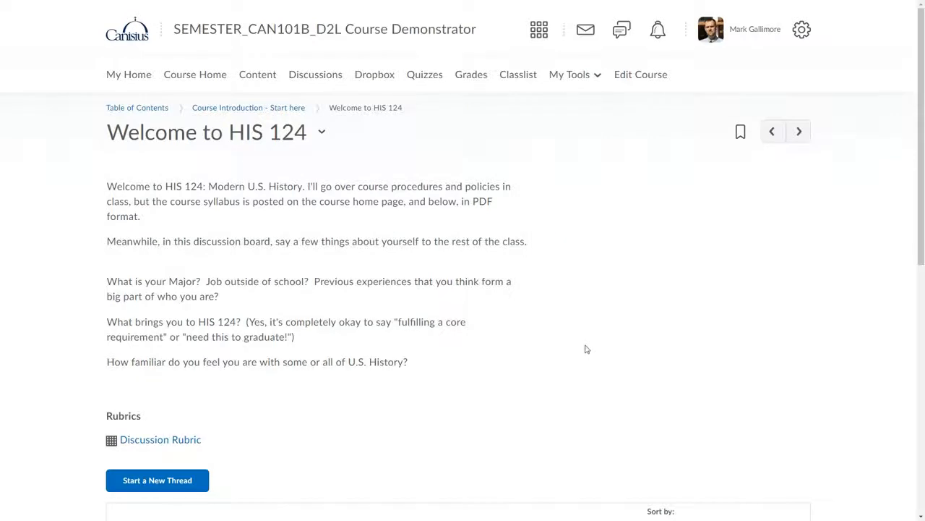
{"action": "mouse_move", "coordinate": [538, 329]}
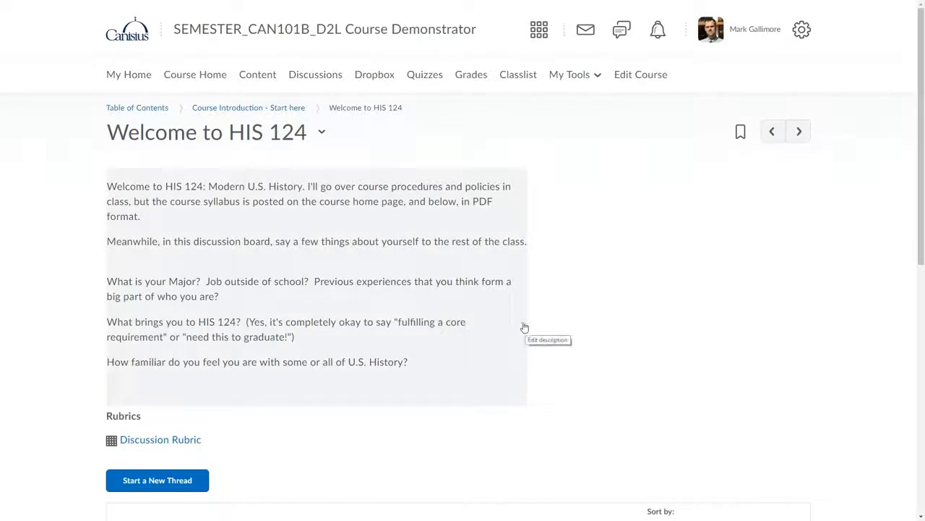
{"action": "mouse_move", "coordinate": [483, 318]}
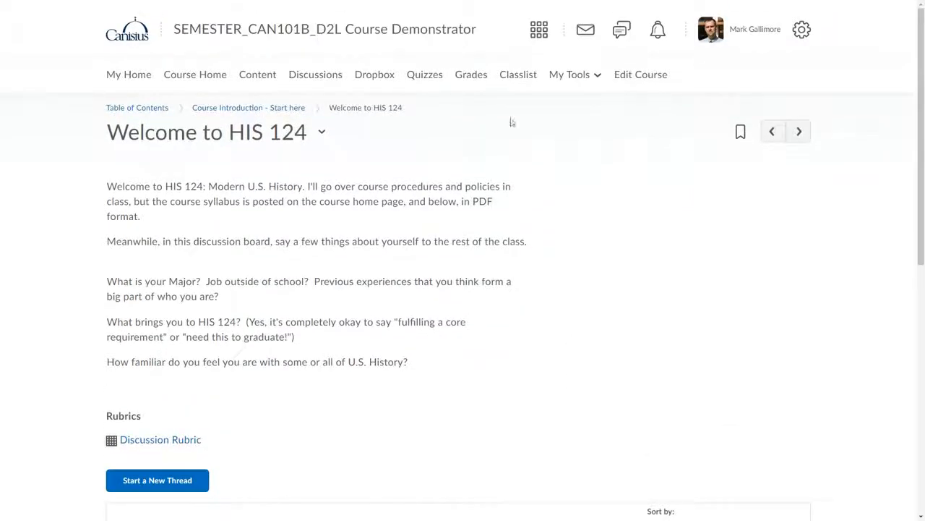
{"action": "left_click", "coordinate": [249, 107]}
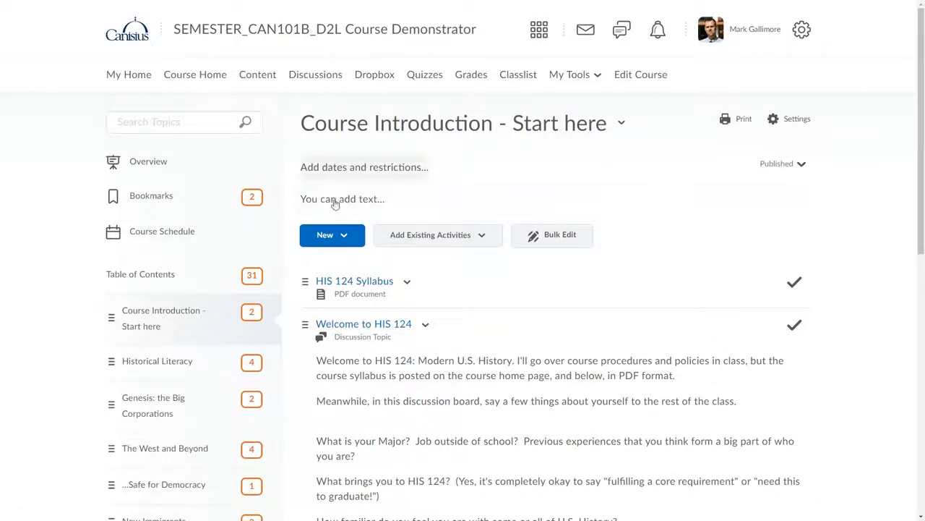
{"action": "left_click", "coordinate": [332, 235]}
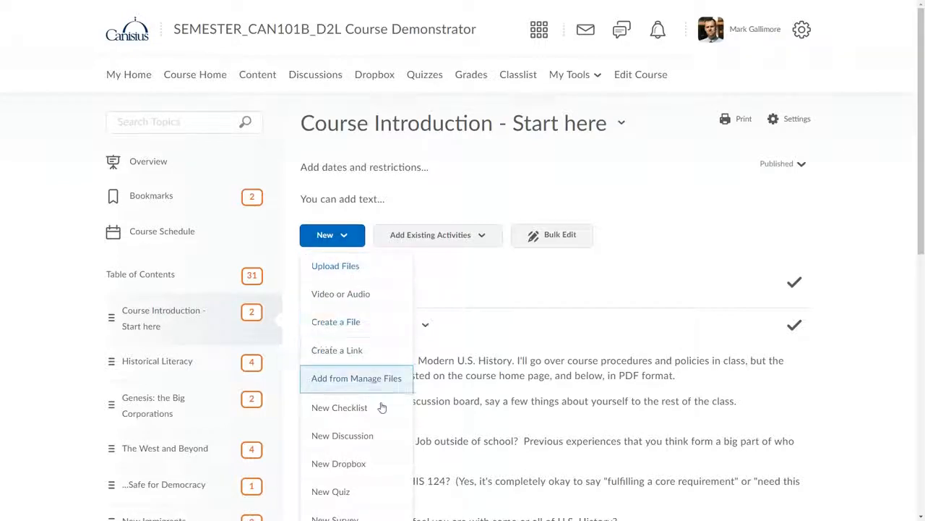
{"action": "mouse_move", "coordinate": [377, 492]}
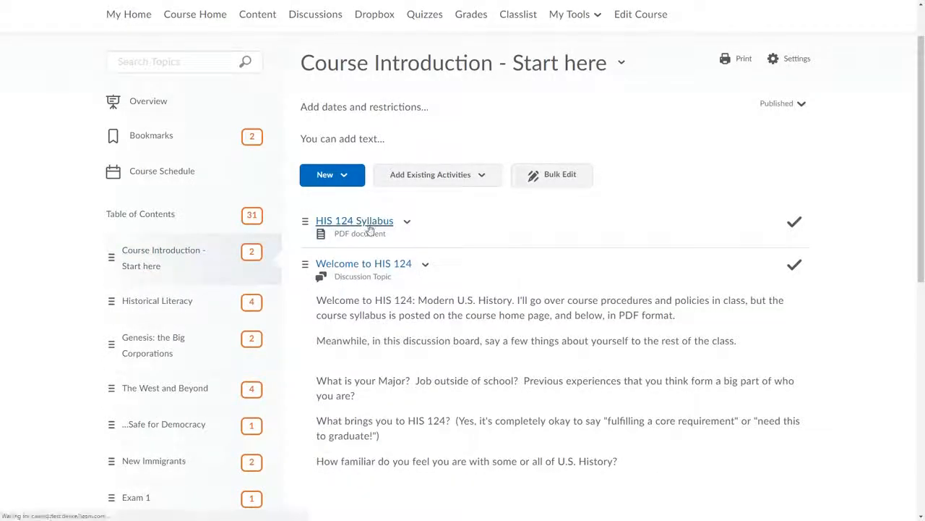
{"action": "left_click", "coordinate": [355, 220]}
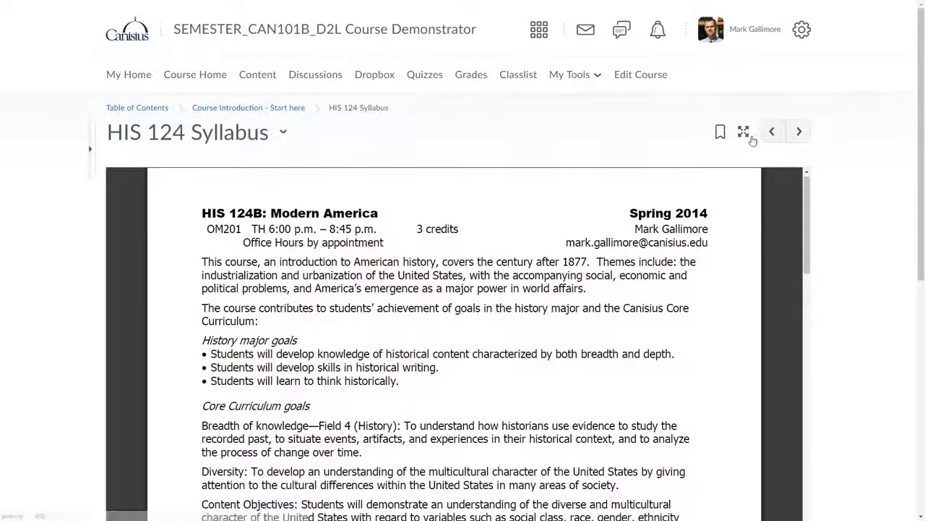
{"action": "left_click", "coordinate": [743, 131]}
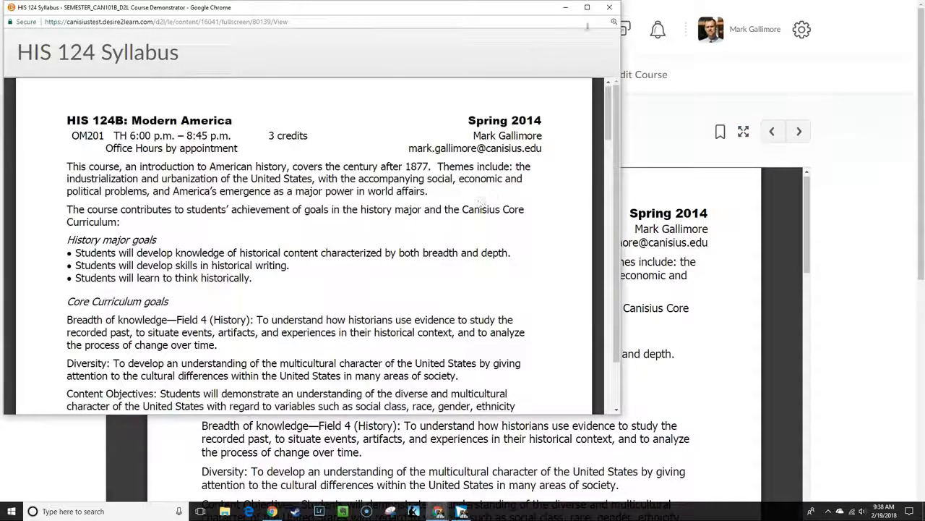
{"action": "left_click", "coordinate": [587, 7]}
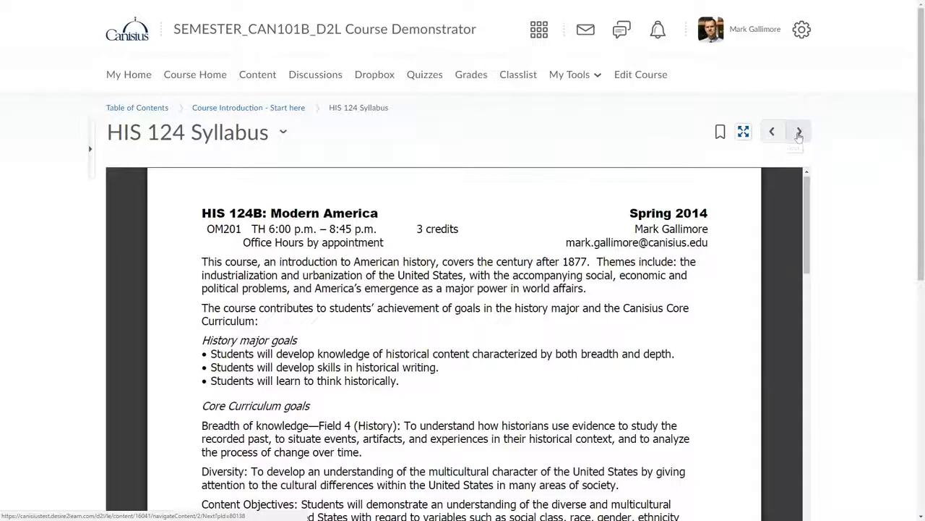
{"action": "left_click", "coordinate": [798, 130]}
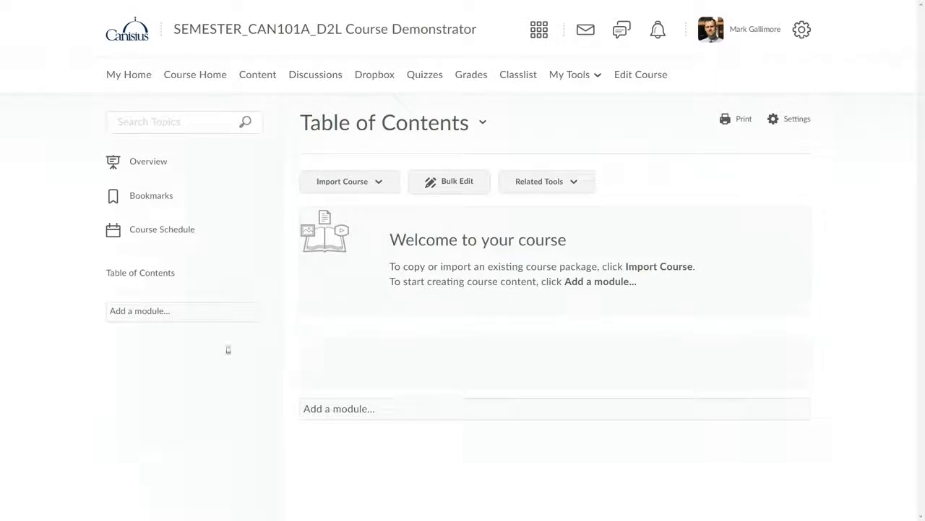
{"action": "mouse_move", "coordinate": [208, 316]}
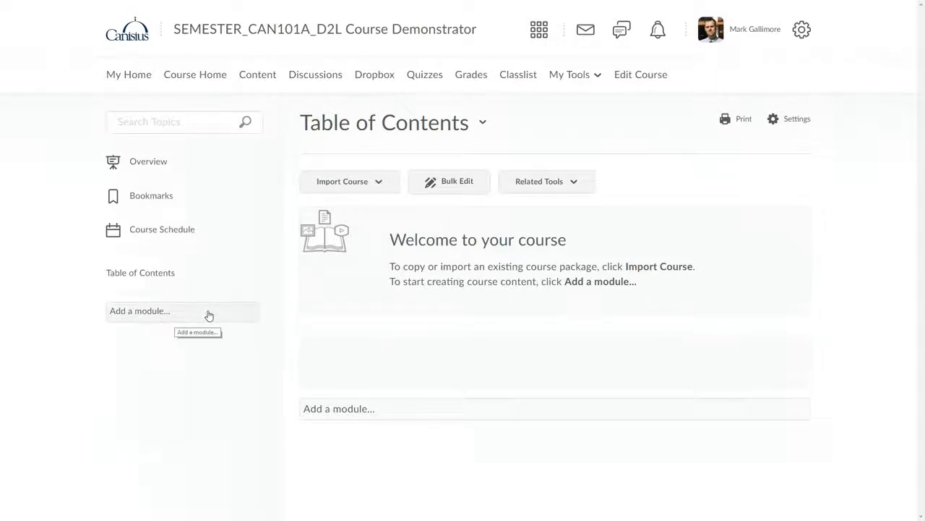
{"action": "mouse_move", "coordinate": [188, 317]}
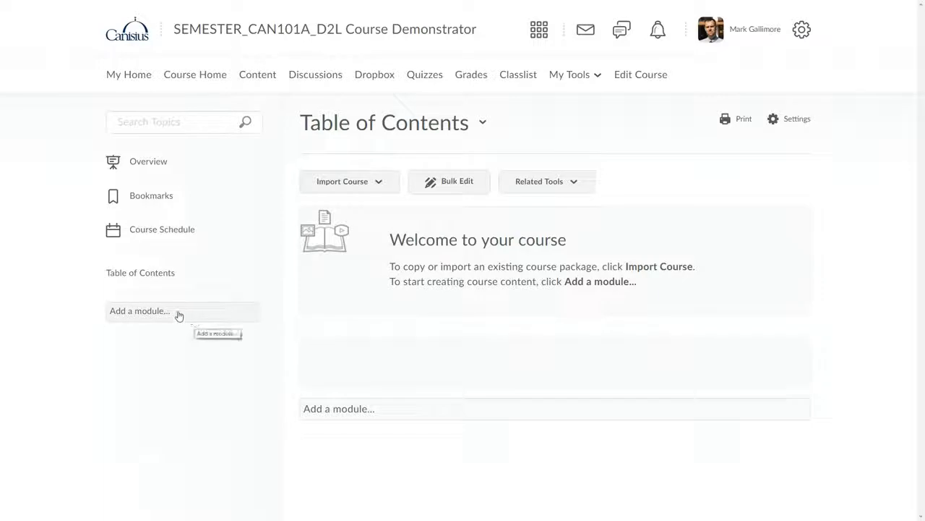
Add a new module named 'Introduction & Syllabus' to the empty course
{"action": "left_click", "coordinate": [179, 311]}
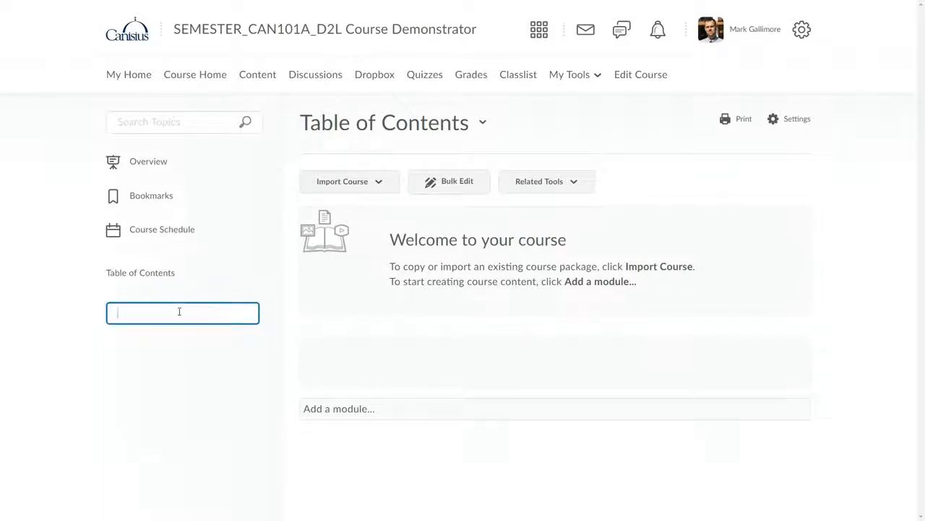
{"action": "type", "text": "Introduction & Syllabus"}
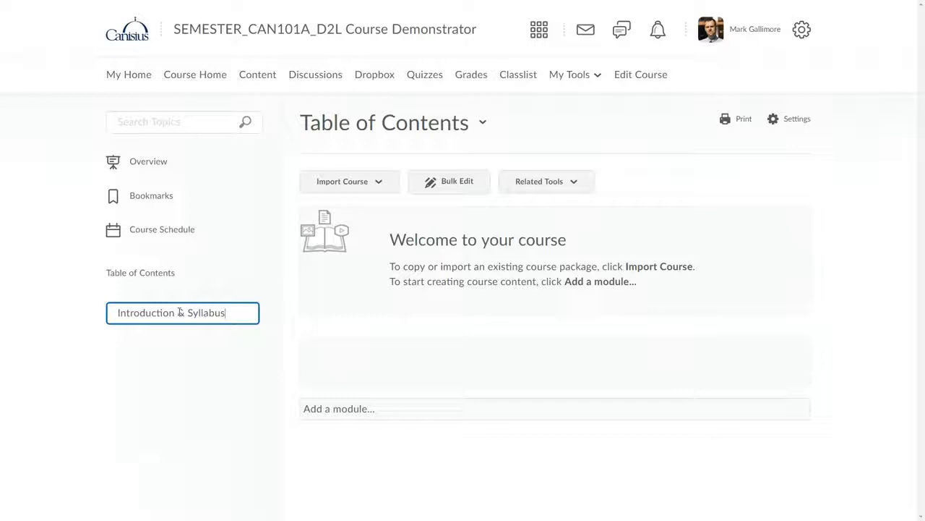
{"action": "key", "text": "Enter"}
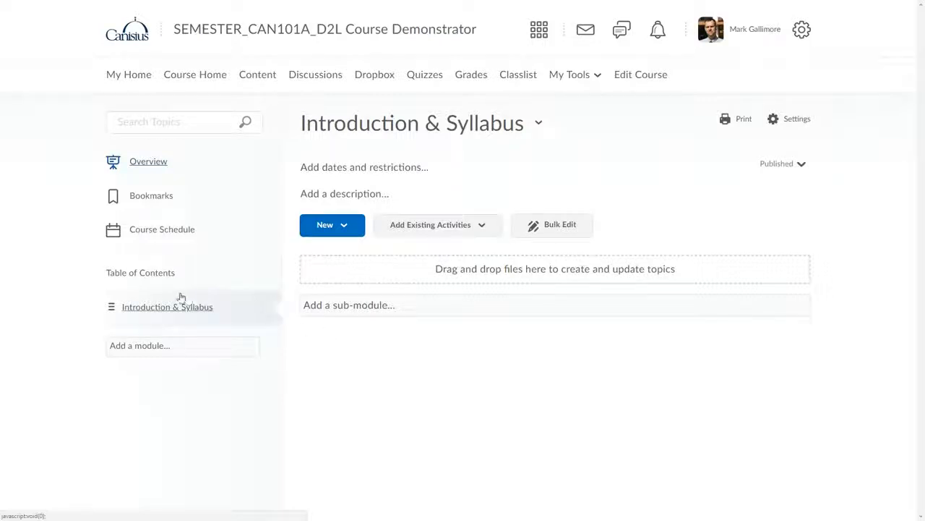
{"action": "mouse_move", "coordinate": [26, 146]}
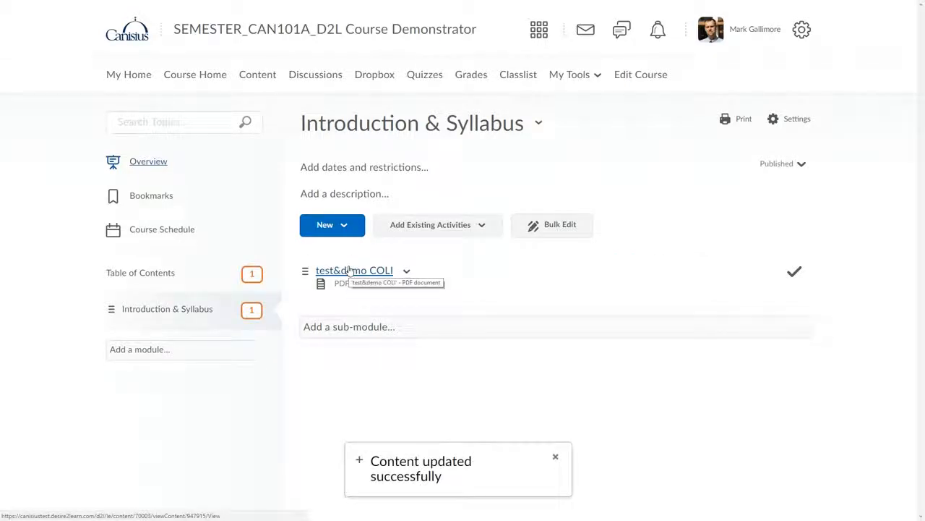
Dismiss the 'Content updated successfully' notice after the test&demo COLI PDF is added
{"action": "left_click", "coordinate": [555, 457]}
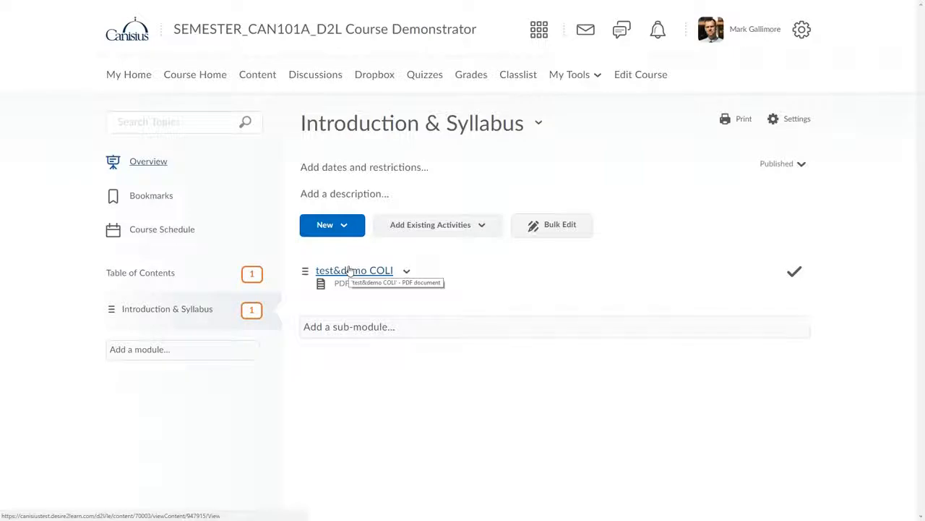
{"action": "mouse_move", "coordinate": [333, 225]}
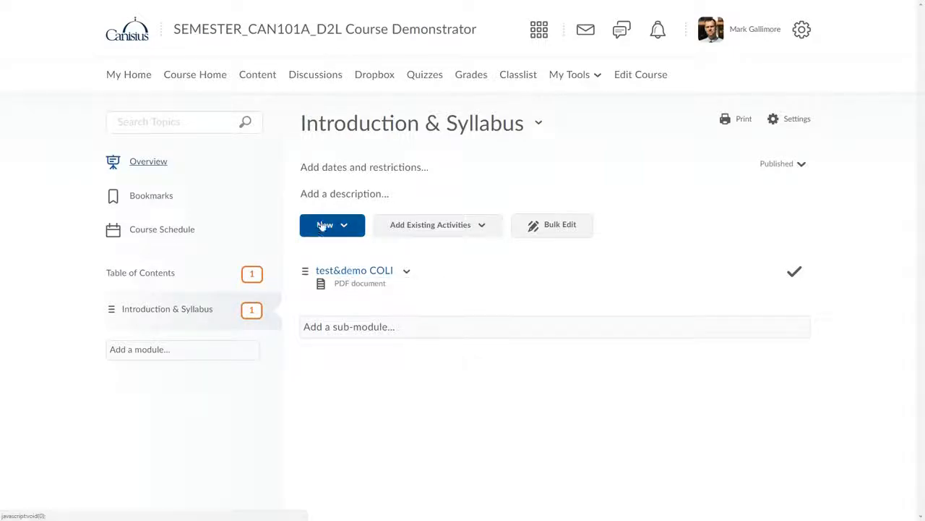
Start uploading a file to the module from My Computer, reaching the file picker
{"action": "left_click", "coordinate": [327, 226]}
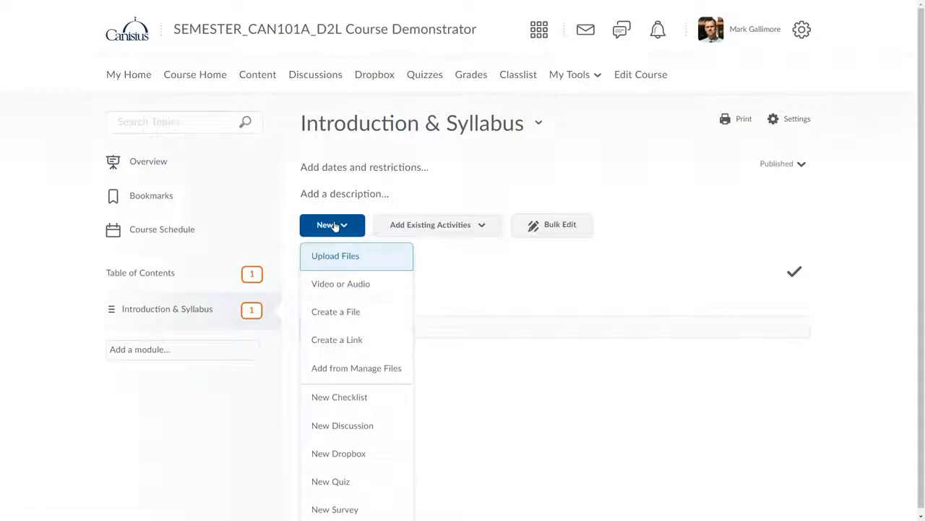
{"action": "left_click", "coordinate": [336, 255]}
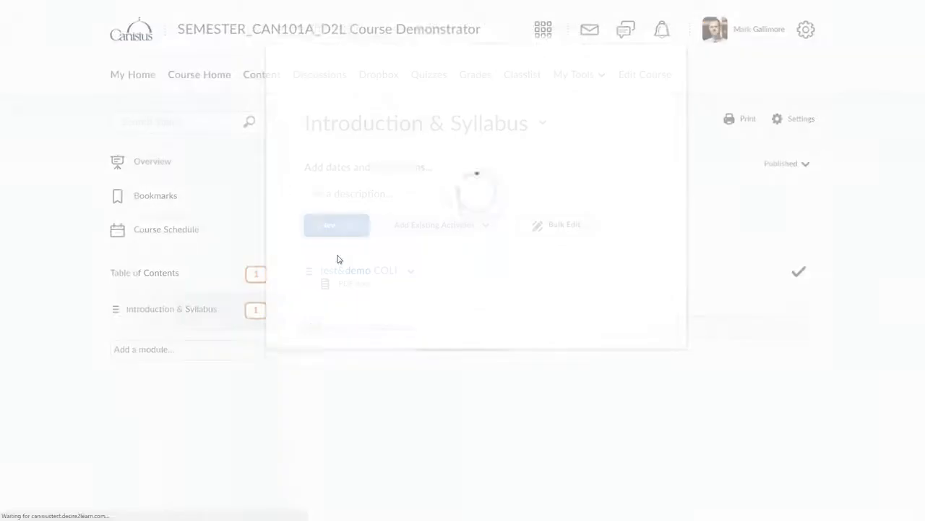
{"action": "left_click", "coordinate": [336, 225]}
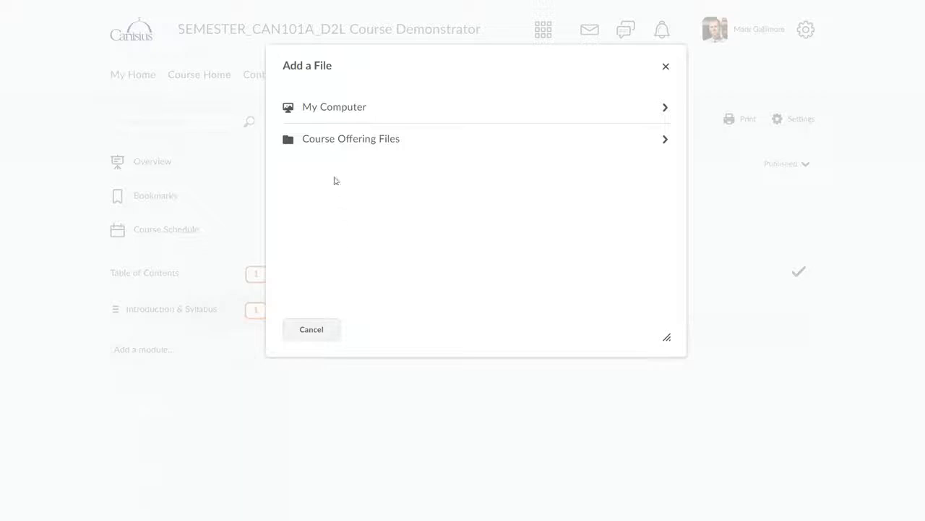
{"action": "left_click", "coordinate": [334, 107]}
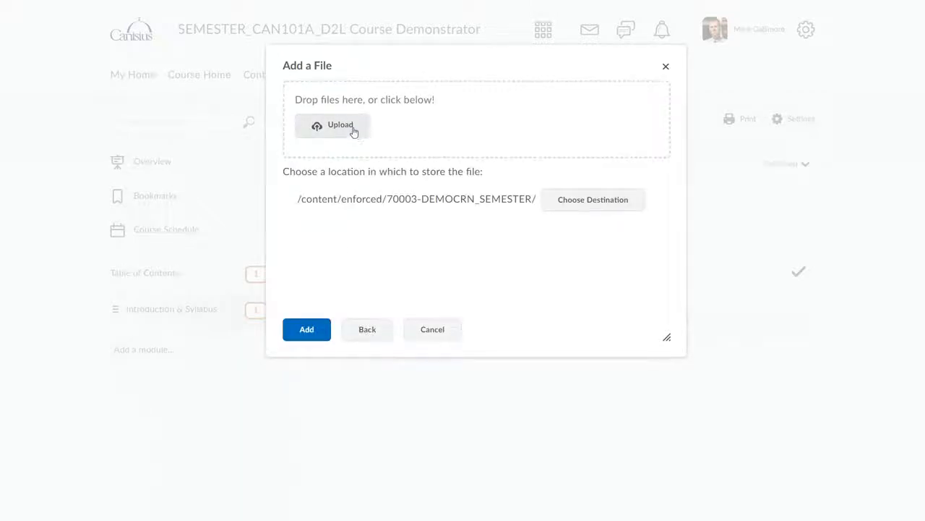
{"action": "left_click", "coordinate": [333, 125]}
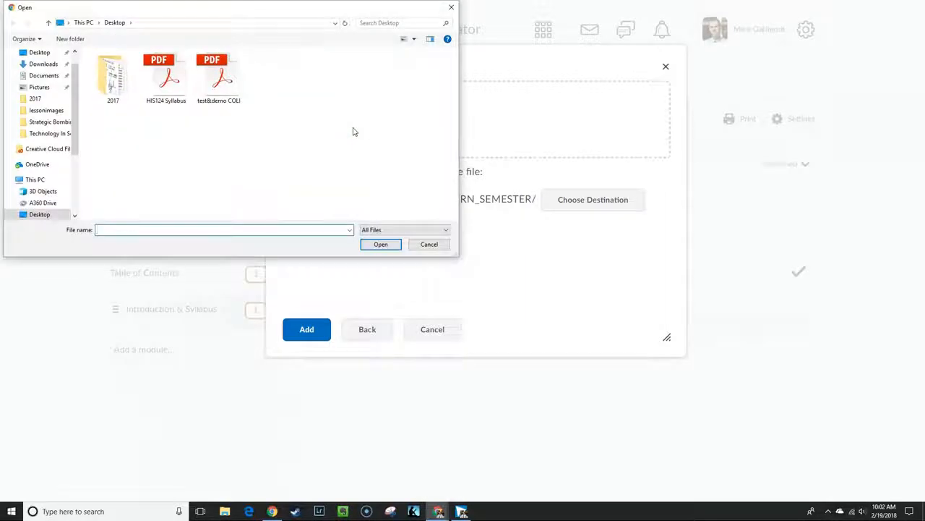
{"action": "mouse_move", "coordinate": [212, 139]}
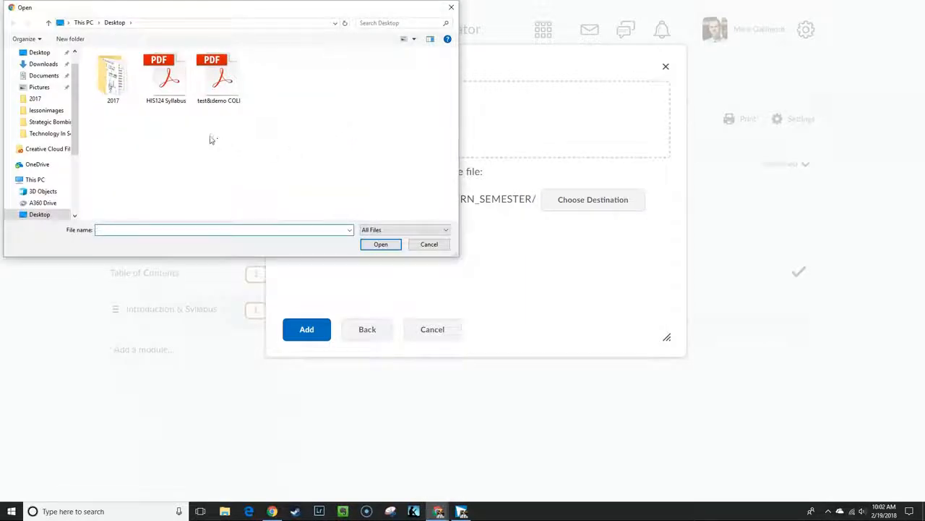
{"action": "mouse_move", "coordinate": [176, 136]}
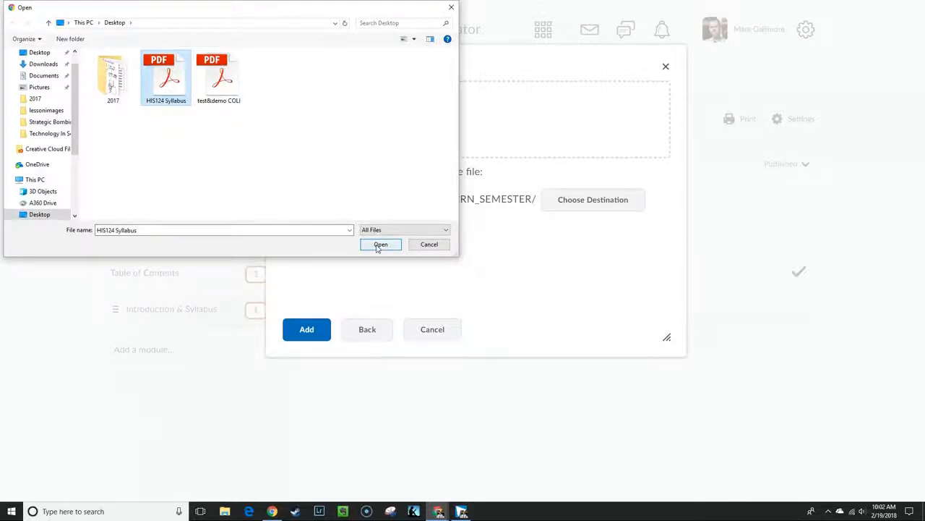
Choose HIS124 Syllabus.pdf from the Desktop for upload
{"action": "left_click", "coordinate": [381, 243]}
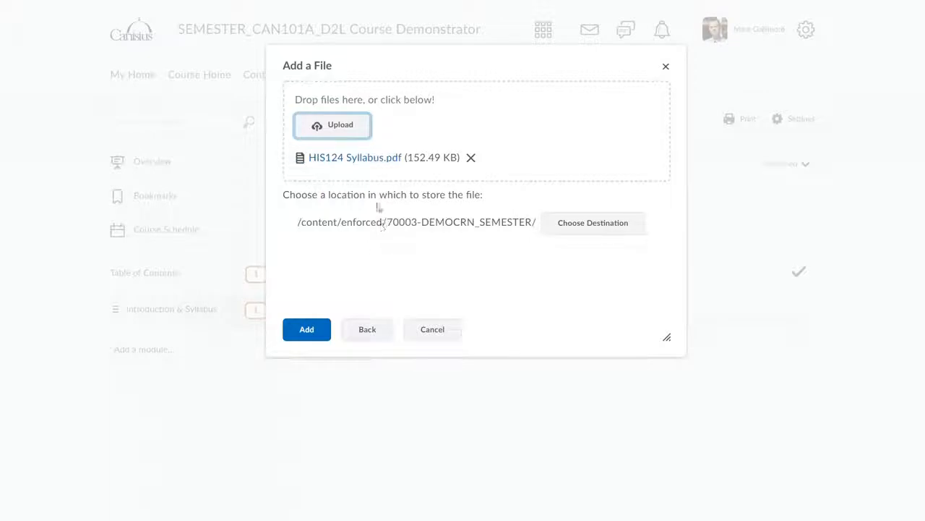
{"action": "mouse_move", "coordinate": [437, 172]}
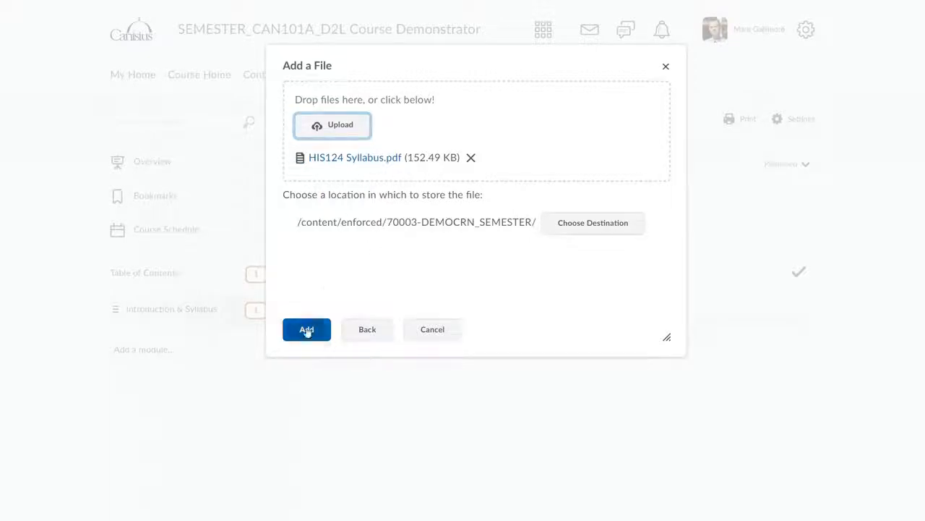
Add the HIS124 Syllabus PDF to the Introduction & Syllabus module
{"action": "left_click", "coordinate": [306, 330]}
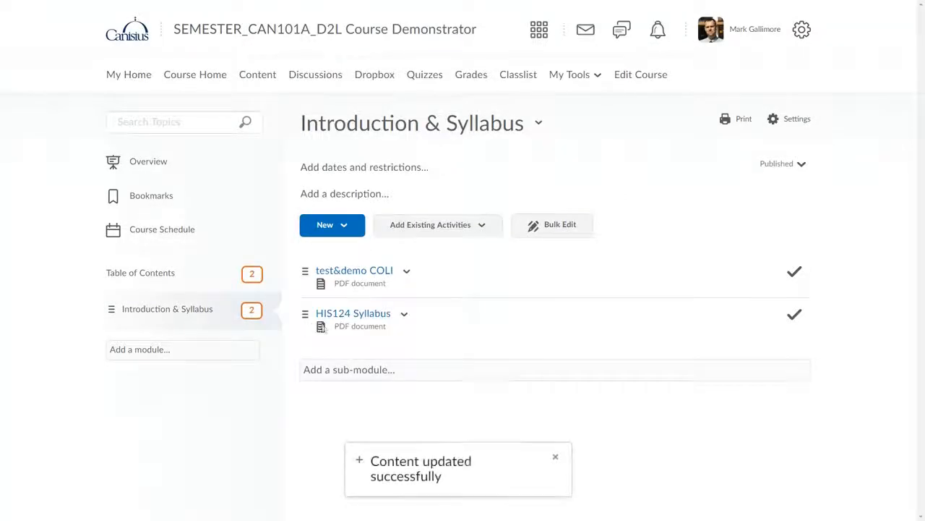
{"action": "mouse_move", "coordinate": [411, 304]}
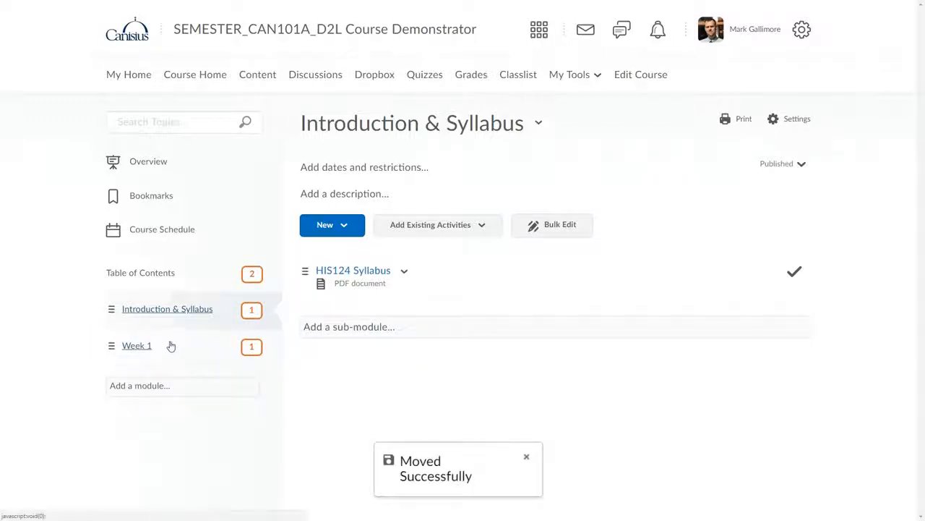
{"action": "mouse_move", "coordinate": [162, 347]}
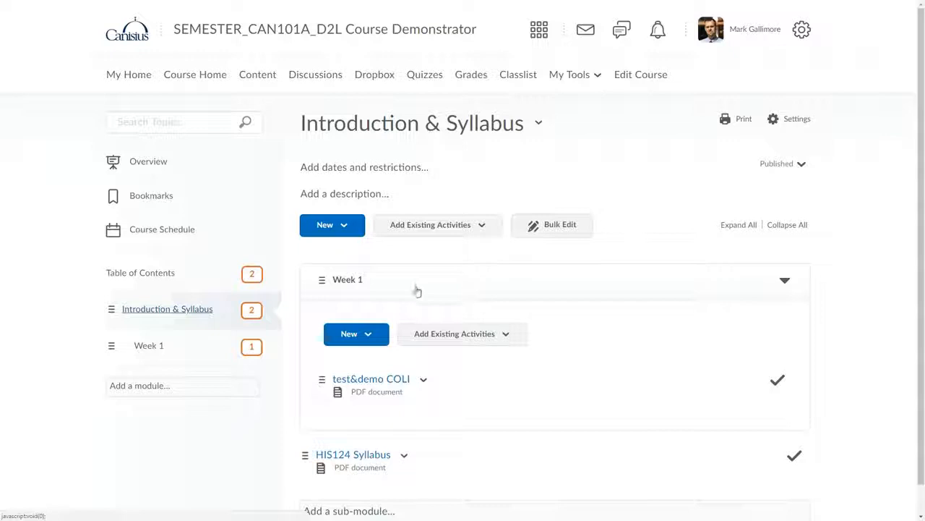
Scroll down the table of contents to review Week 1 nested inside Introduction & Syllabus
{"action": "scroll", "scroll_direction": "down", "scroll_amount": 3}
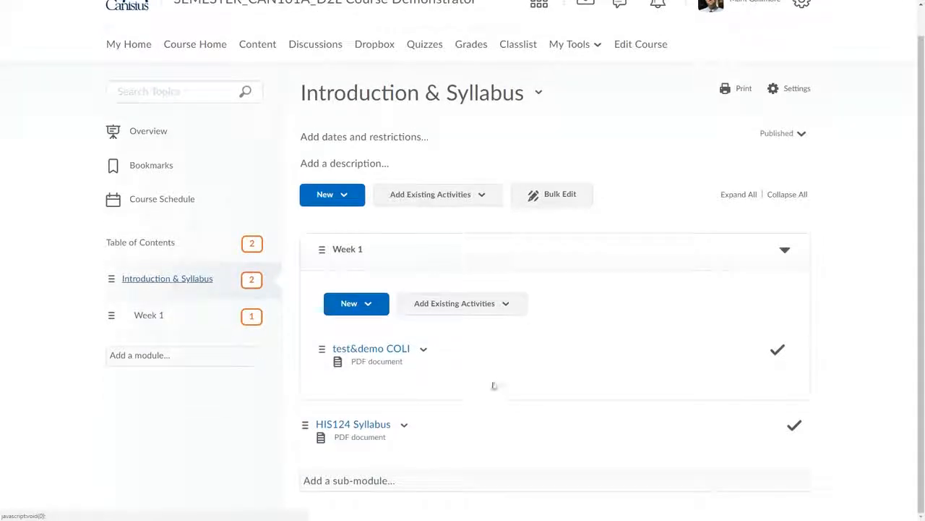